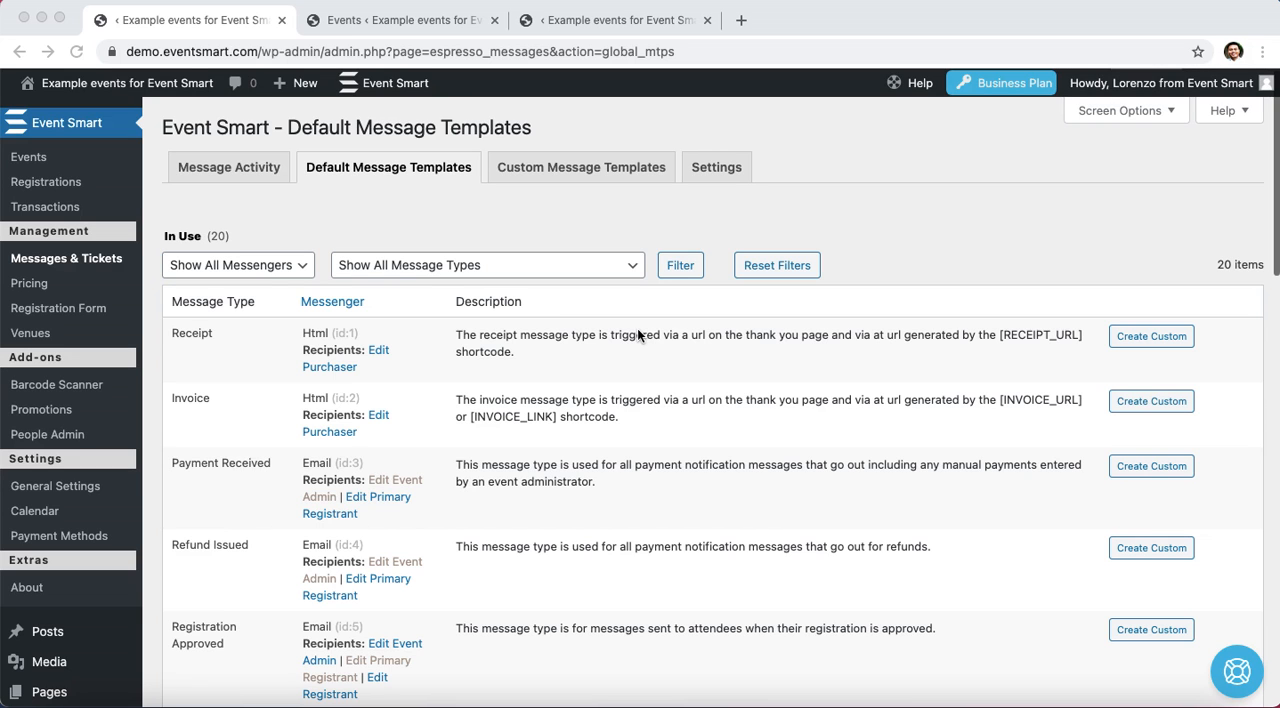
mouse_move(424, 212)
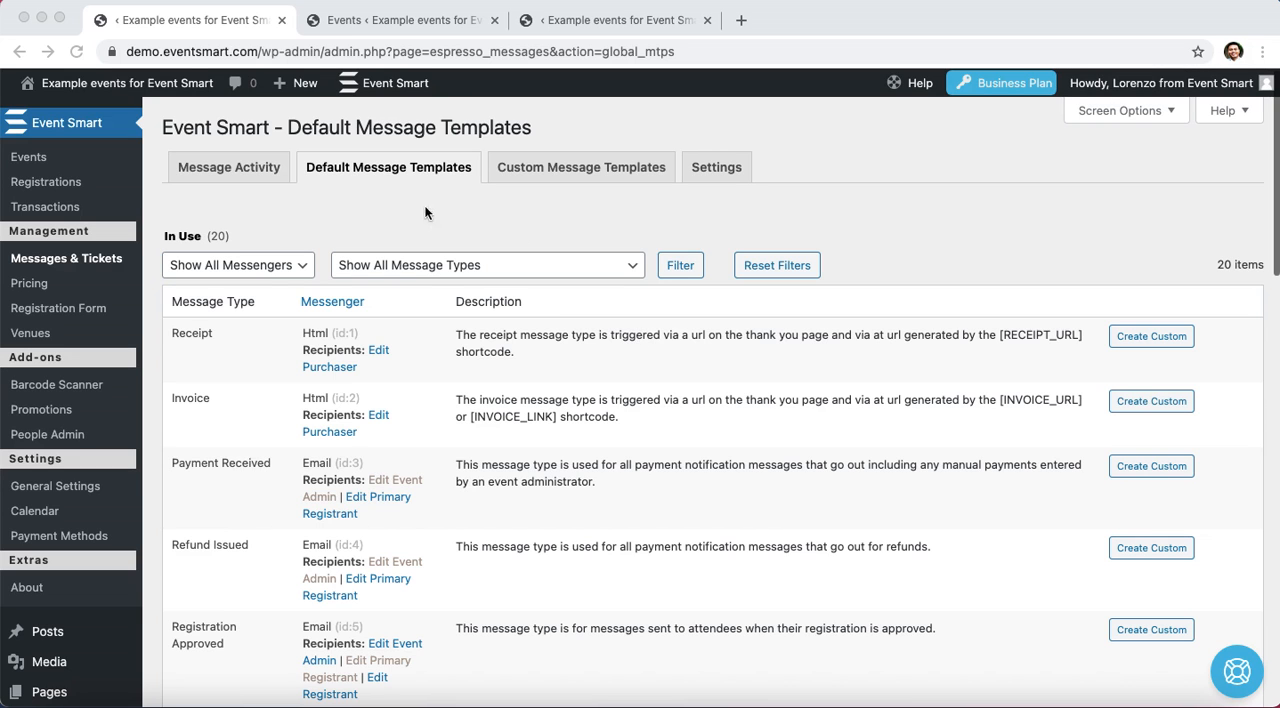
mouse_move(64, 258)
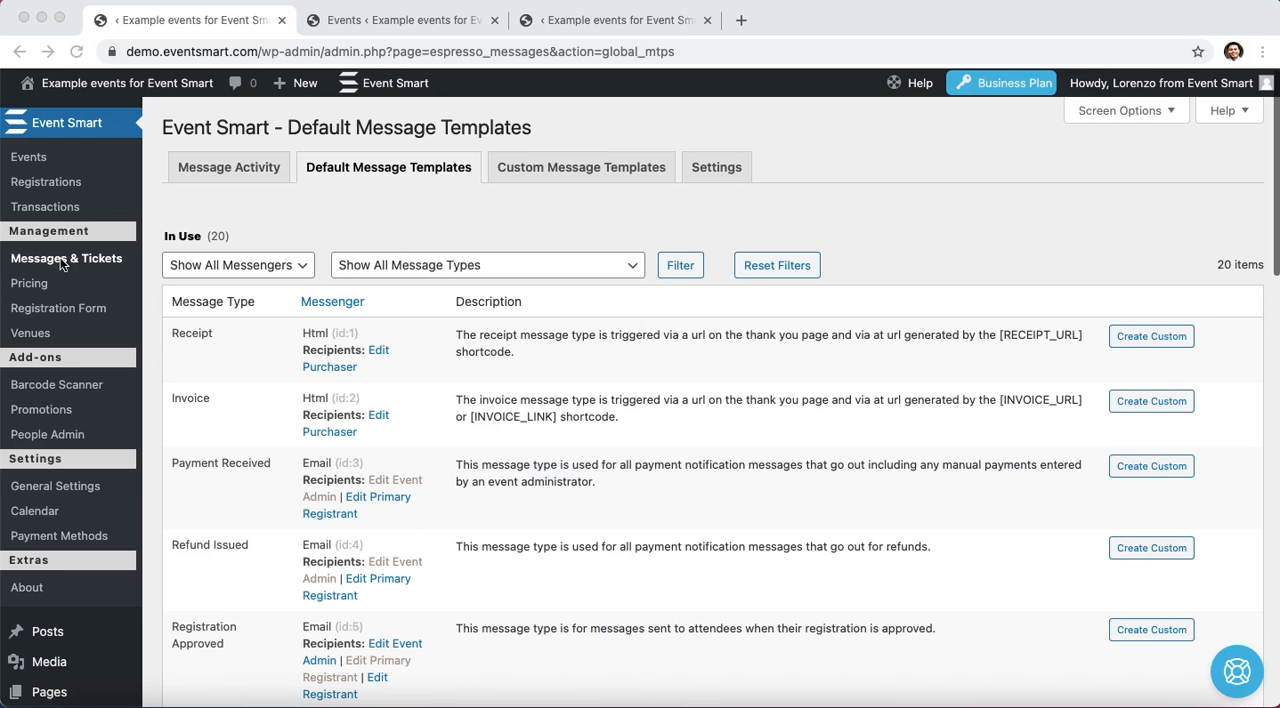
mouse_move(84, 268)
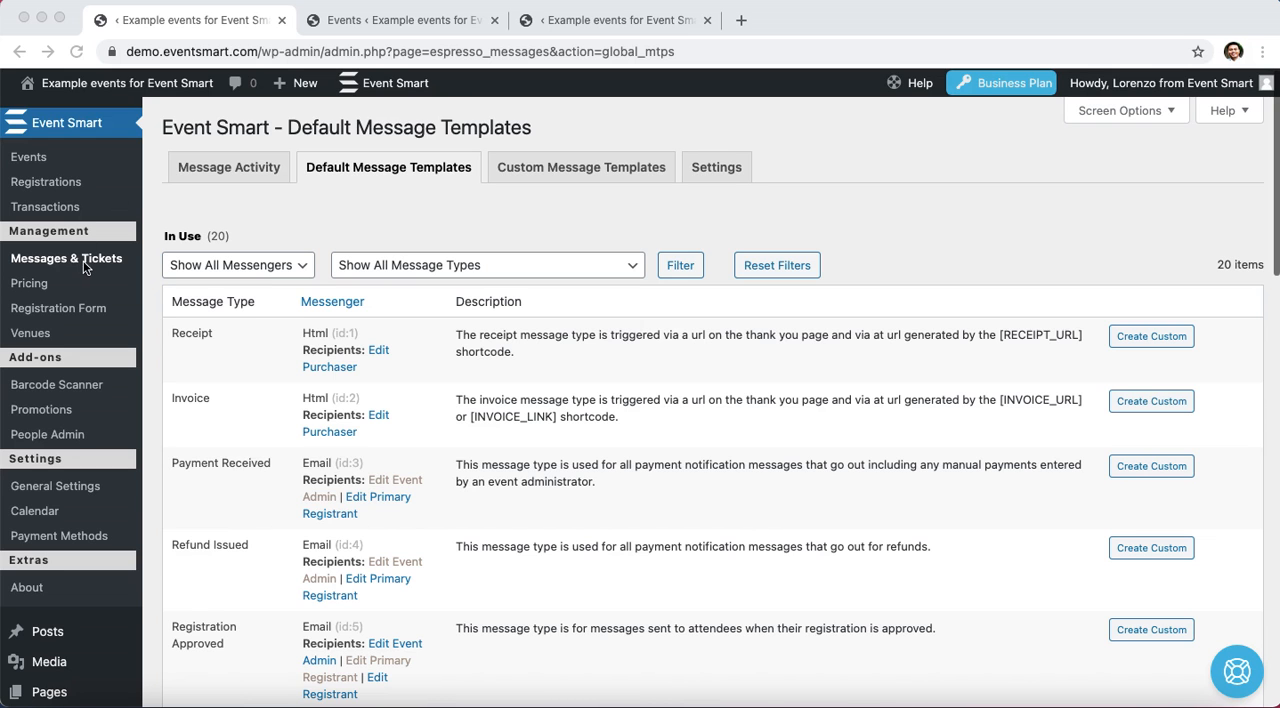
mouse_move(276, 208)
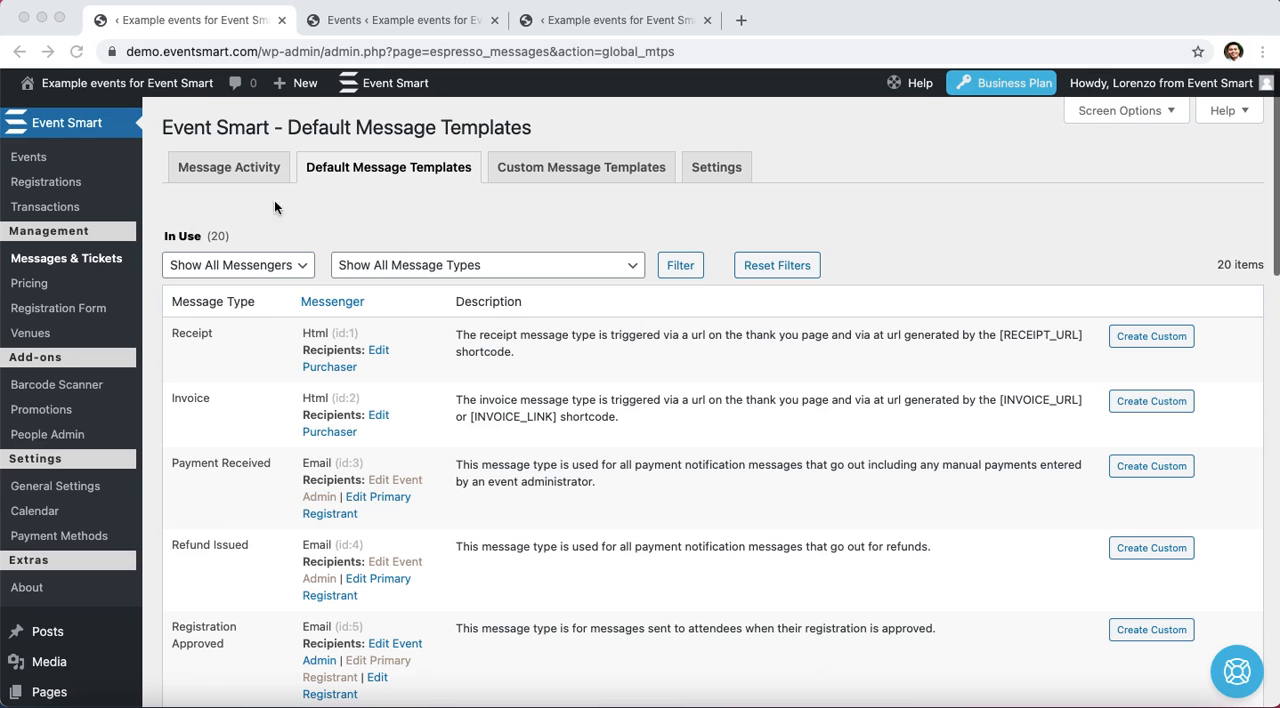
mouse_move(380, 146)
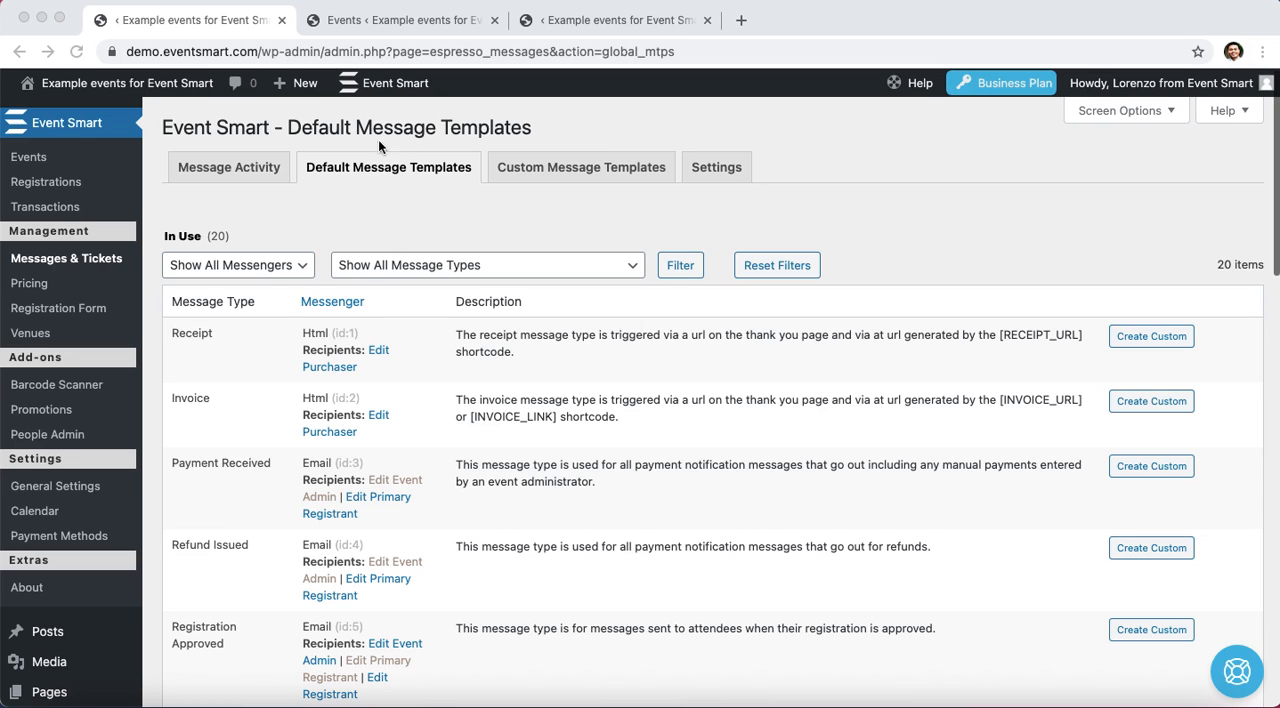
mouse_move(430, 180)
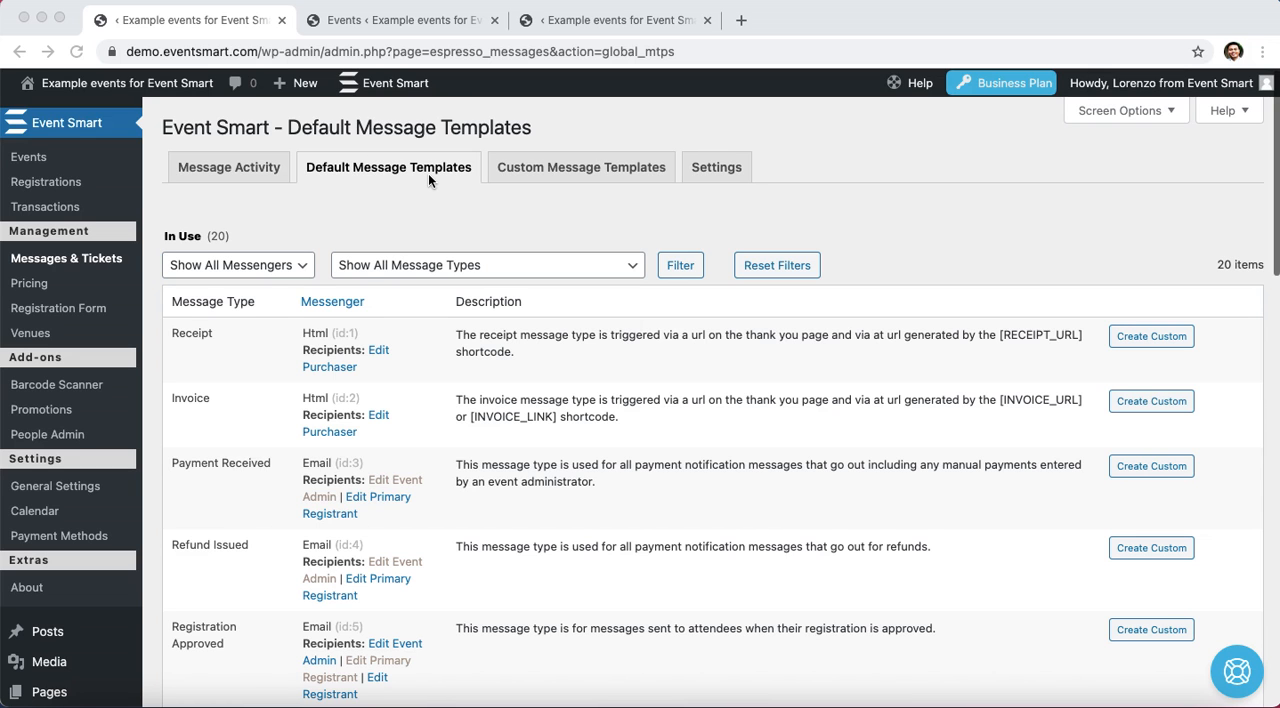
mouse_move(610, 214)
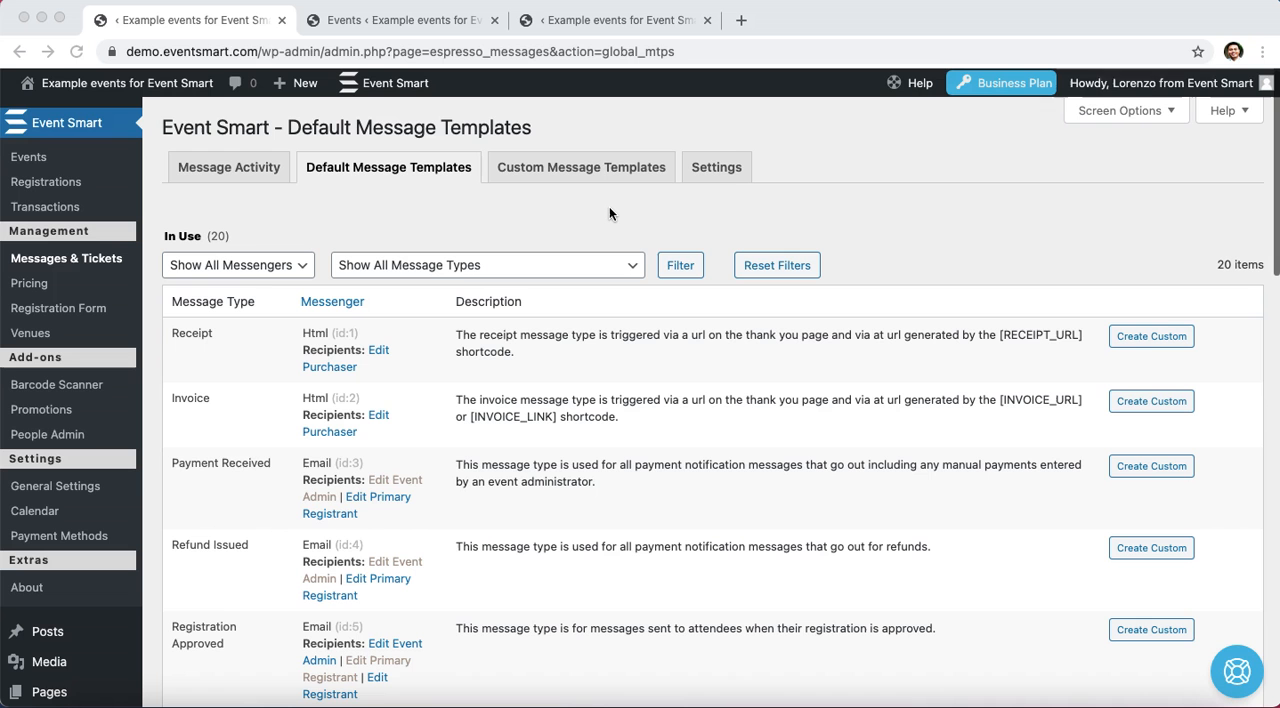
mouse_move(606, 216)
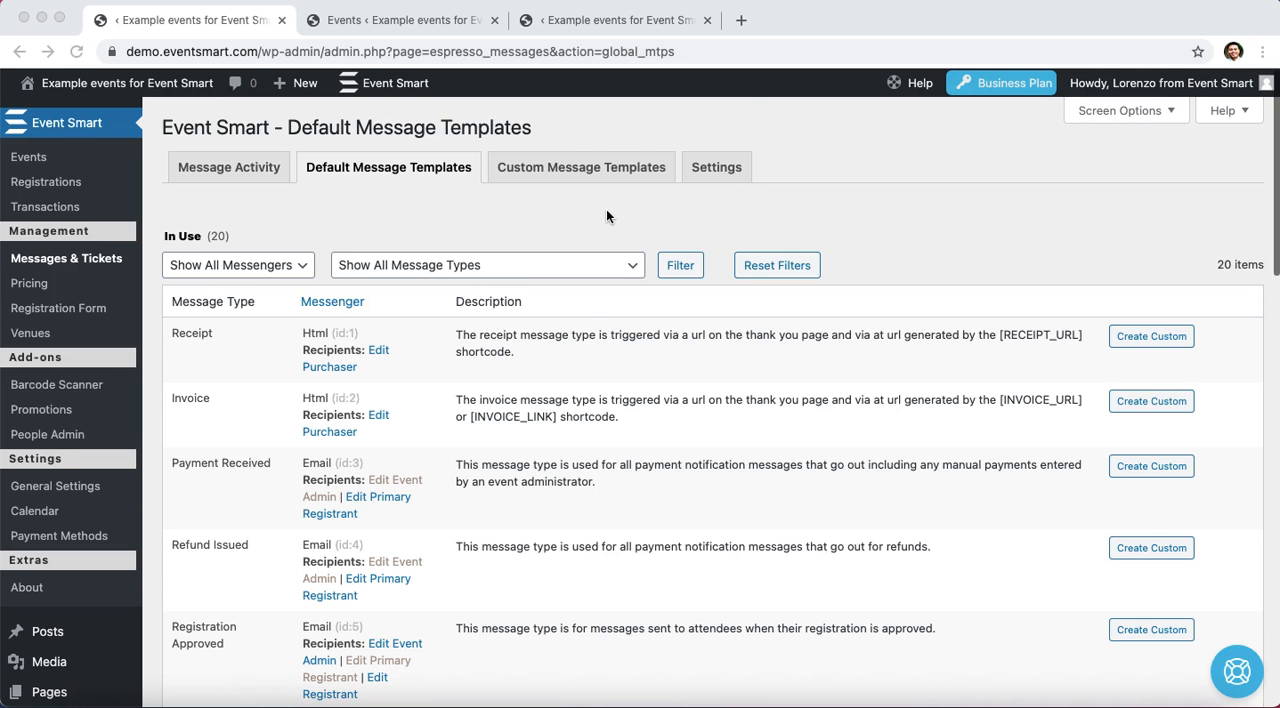
- Start a custom template from the Batch message type in the templates list
scroll("down", 3)
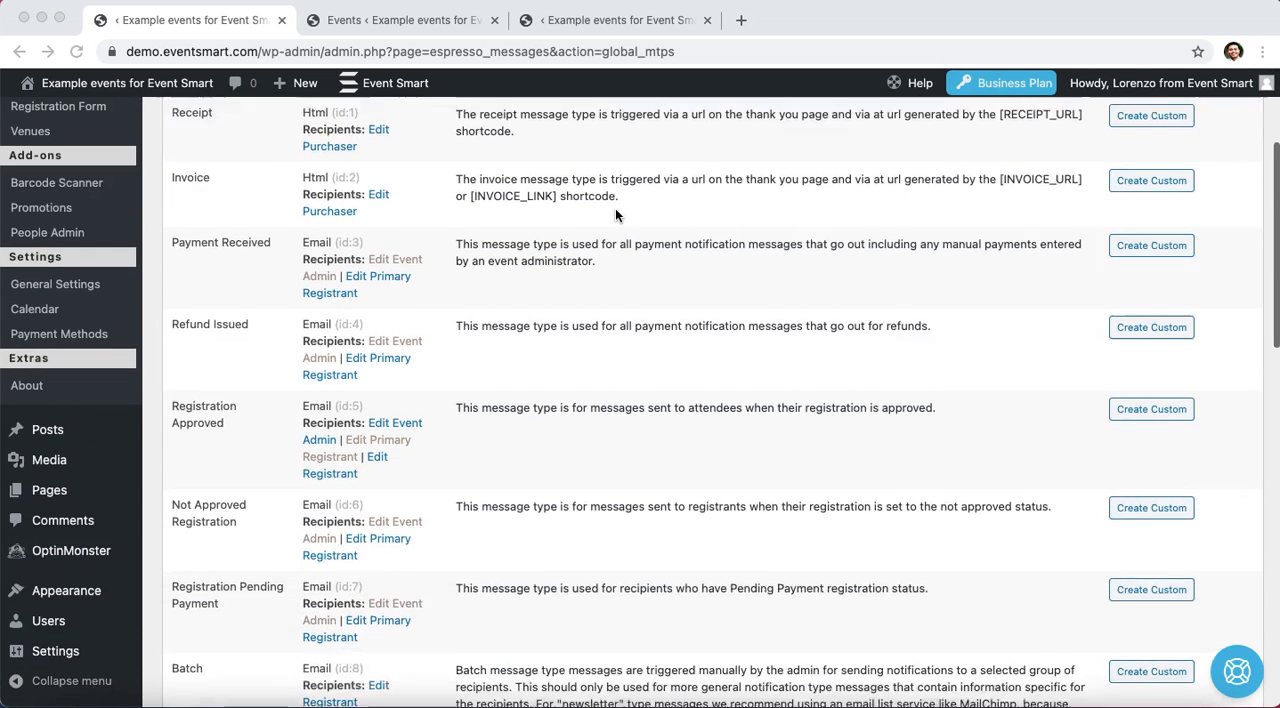
scroll("down", 3)
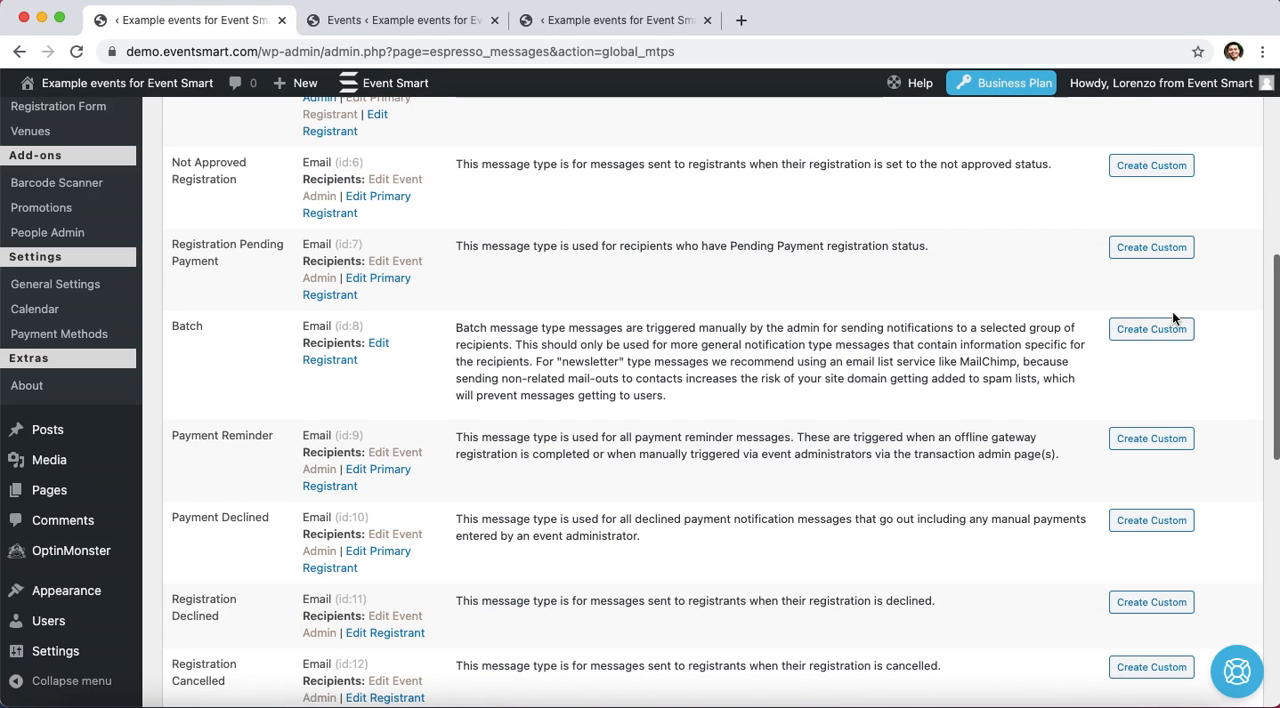
left_click(1152, 328)
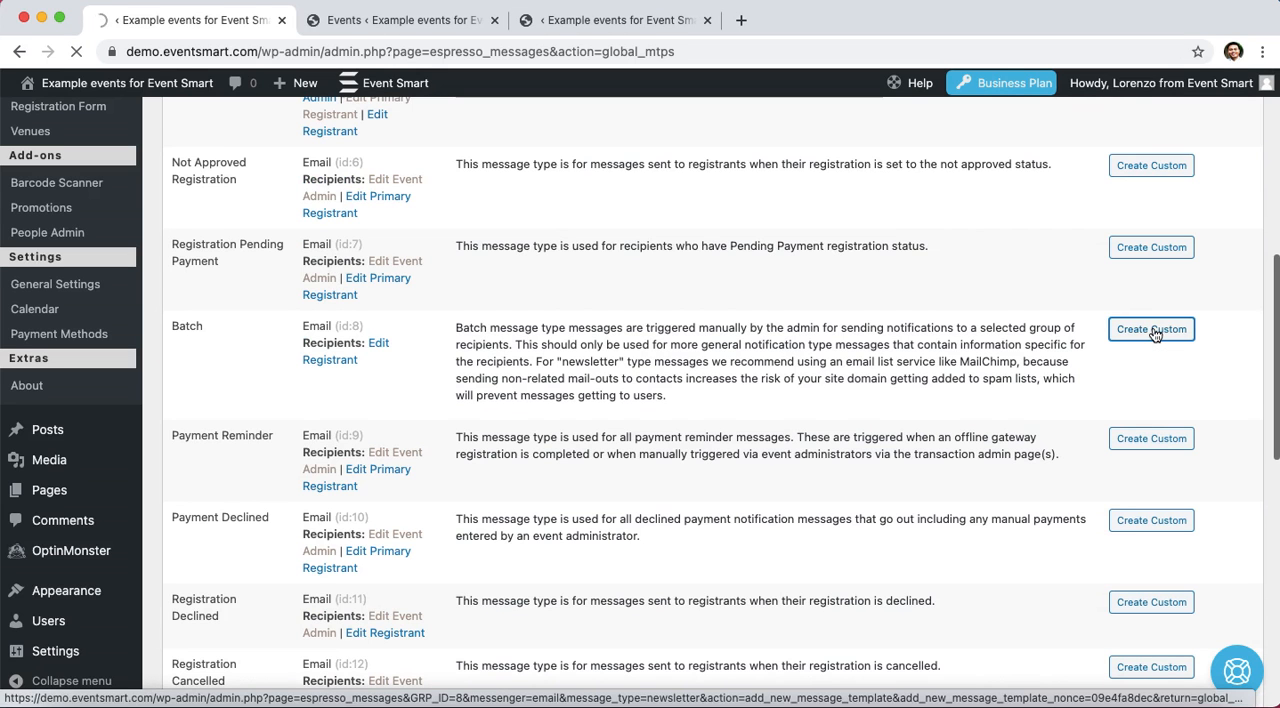
- Replace the placeholder name with 'A webinar fundraiser December 10'
left_click(1152, 328)
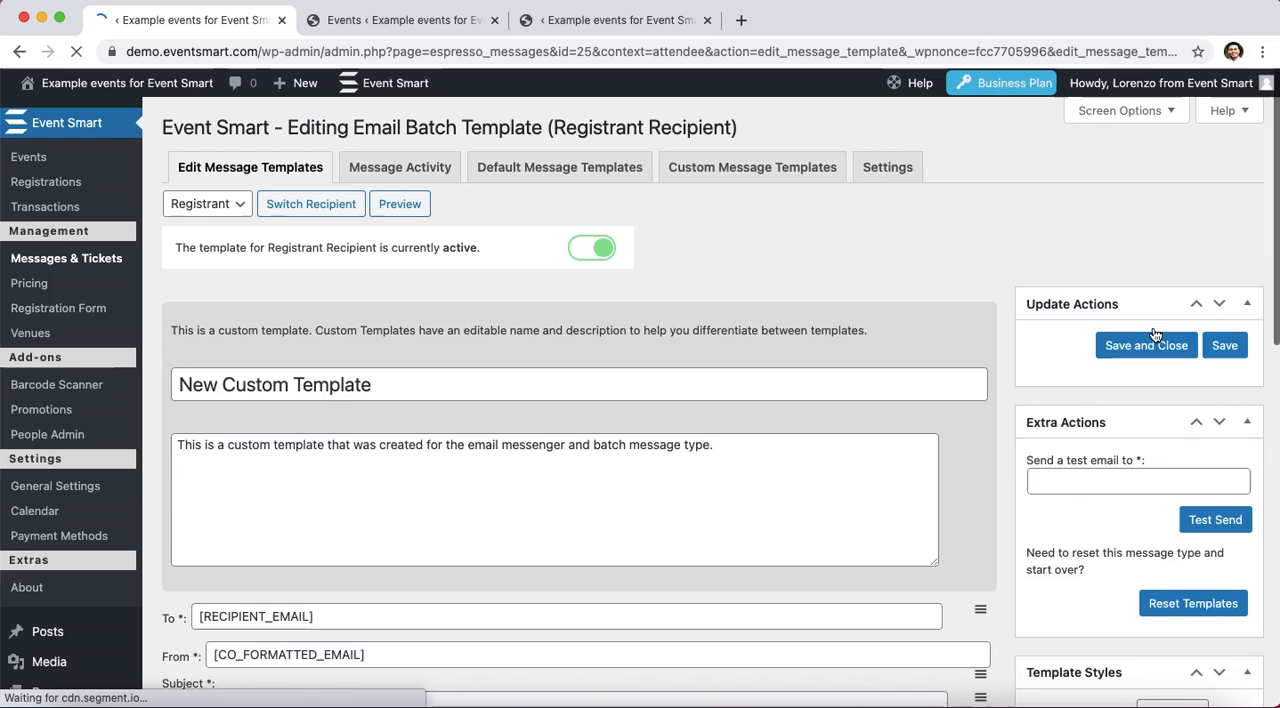
left_click(1224, 344)
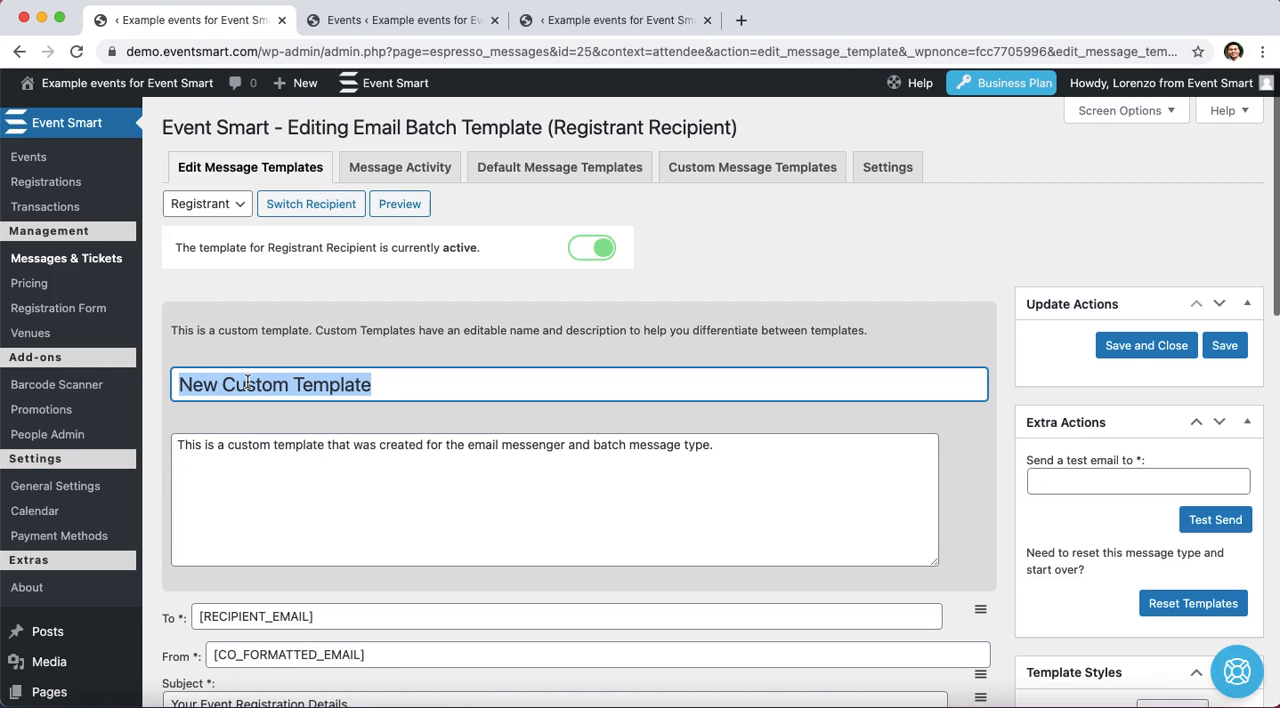
type("A webinar fundraiser December 10")
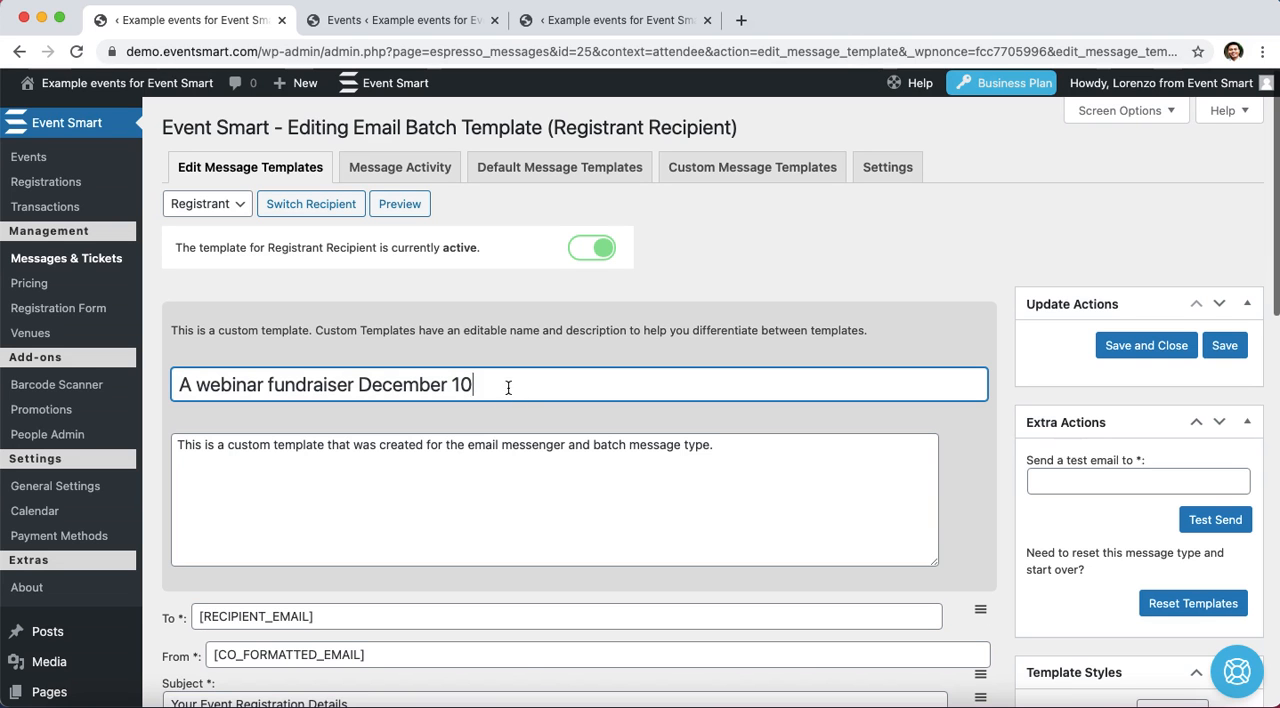
scroll("down", 3)
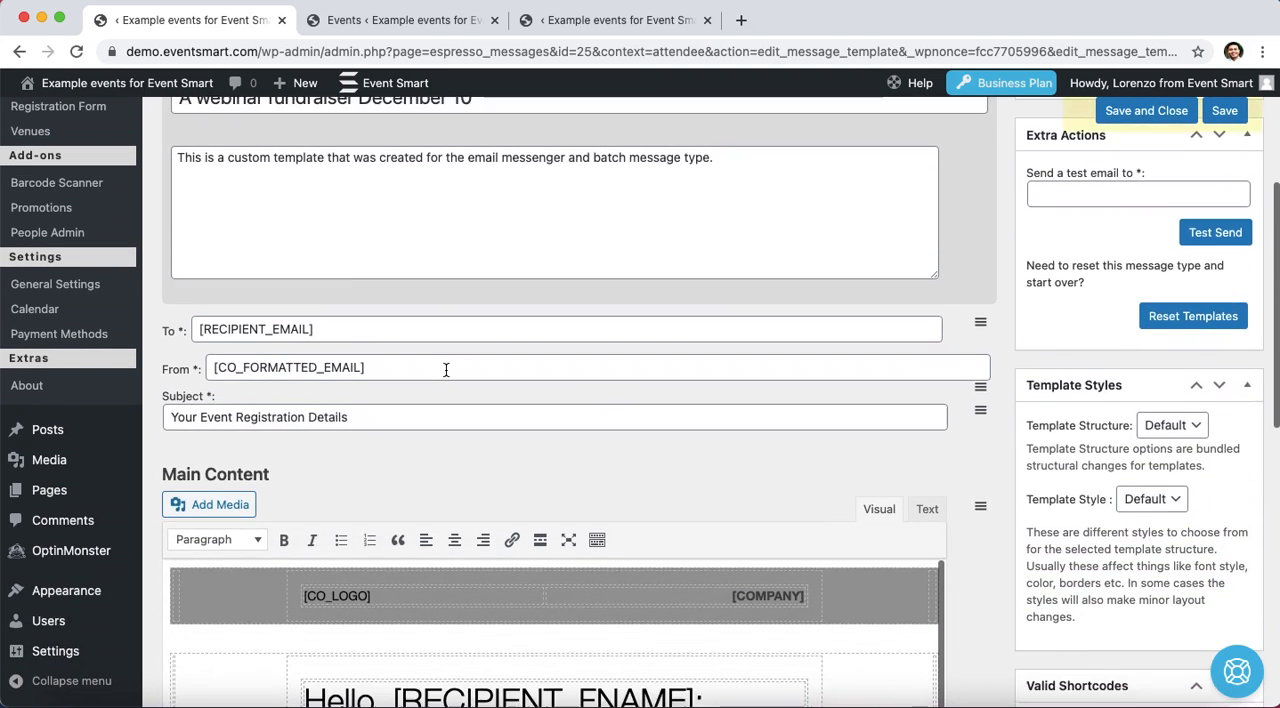
- Replace the [NEWSLETTER_CONTENT] meeting link text with 'This content can be replaced and it will show in the generated message.'
scroll("down", 3)
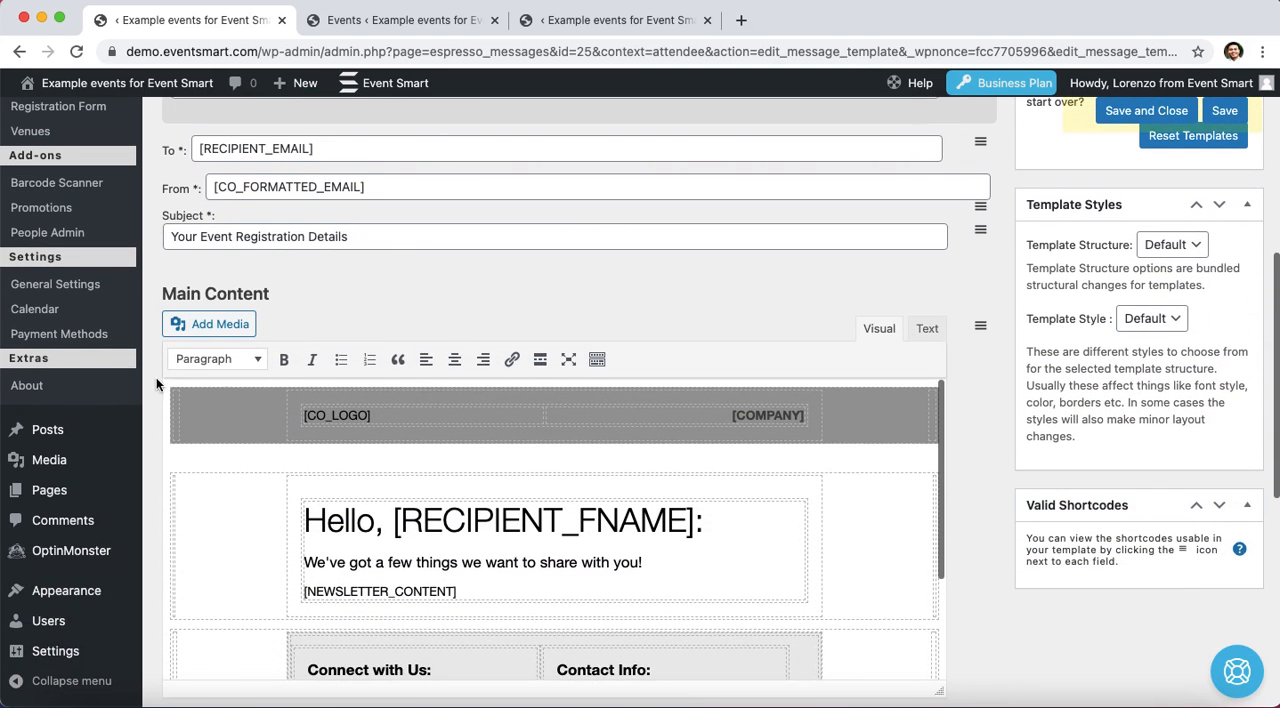
scroll("down", 3)
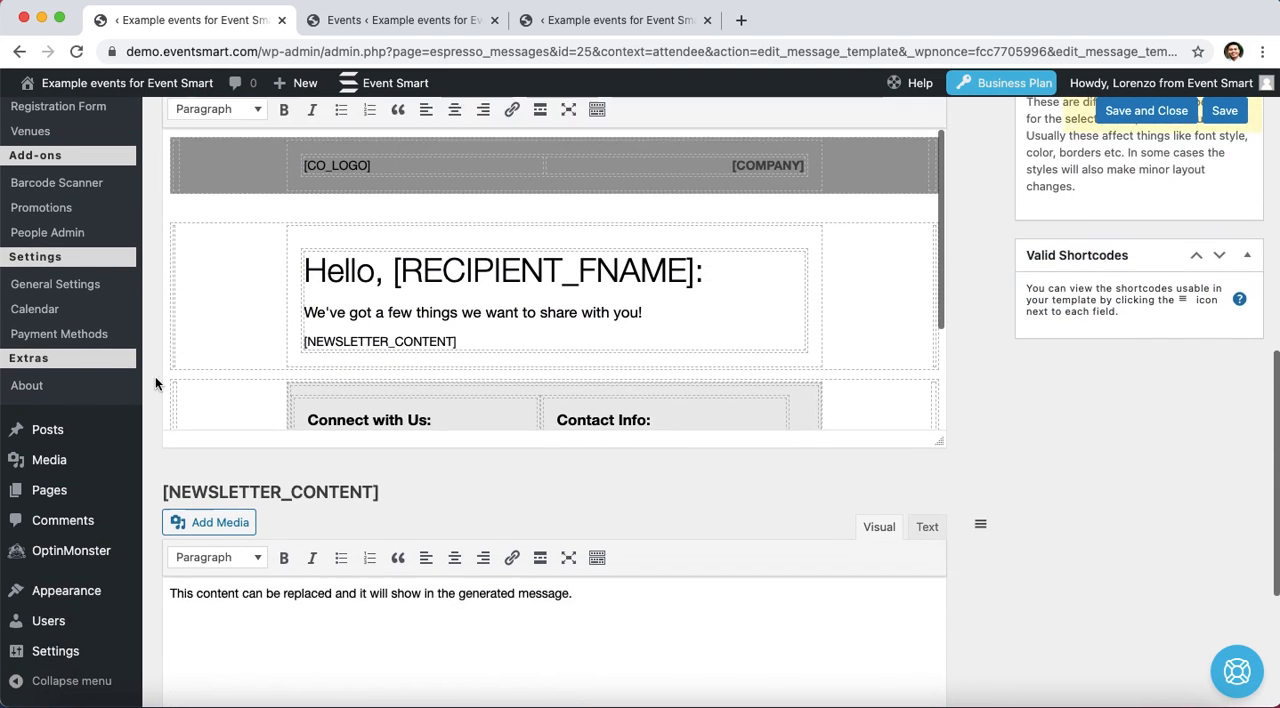
scroll("down", 3)
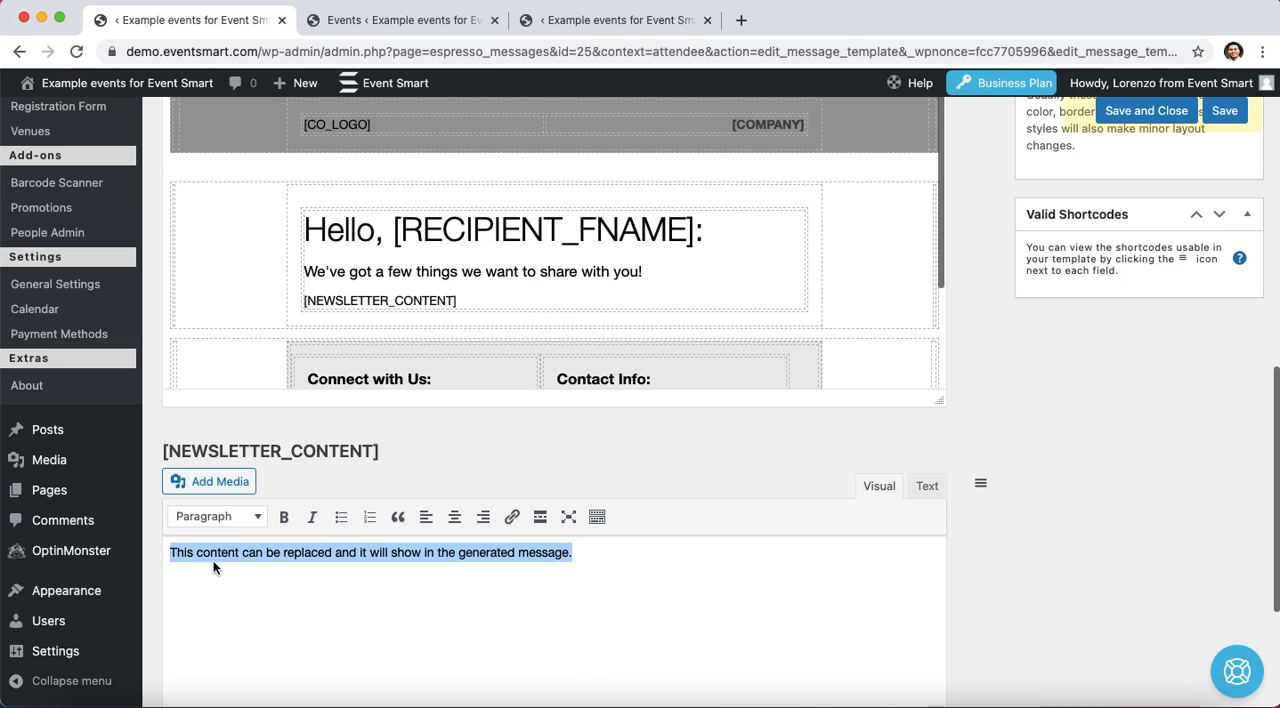
type("Ll")
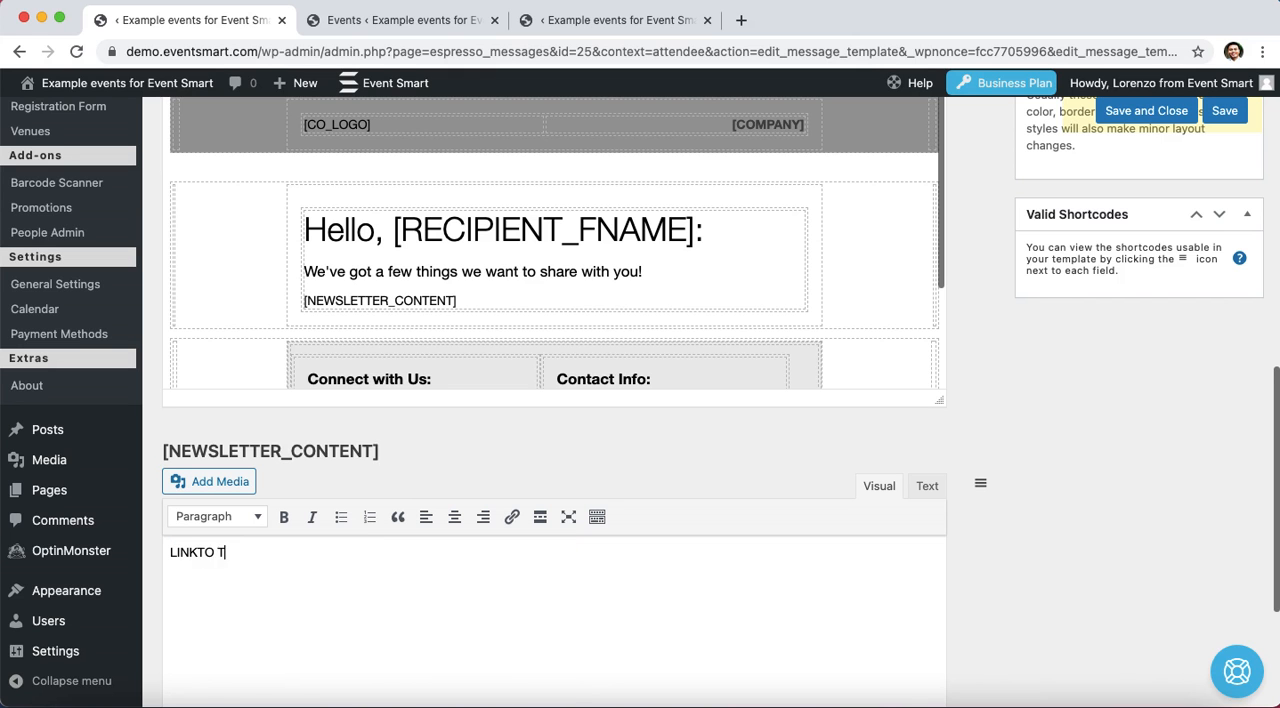
type("HEVIRTUALME")
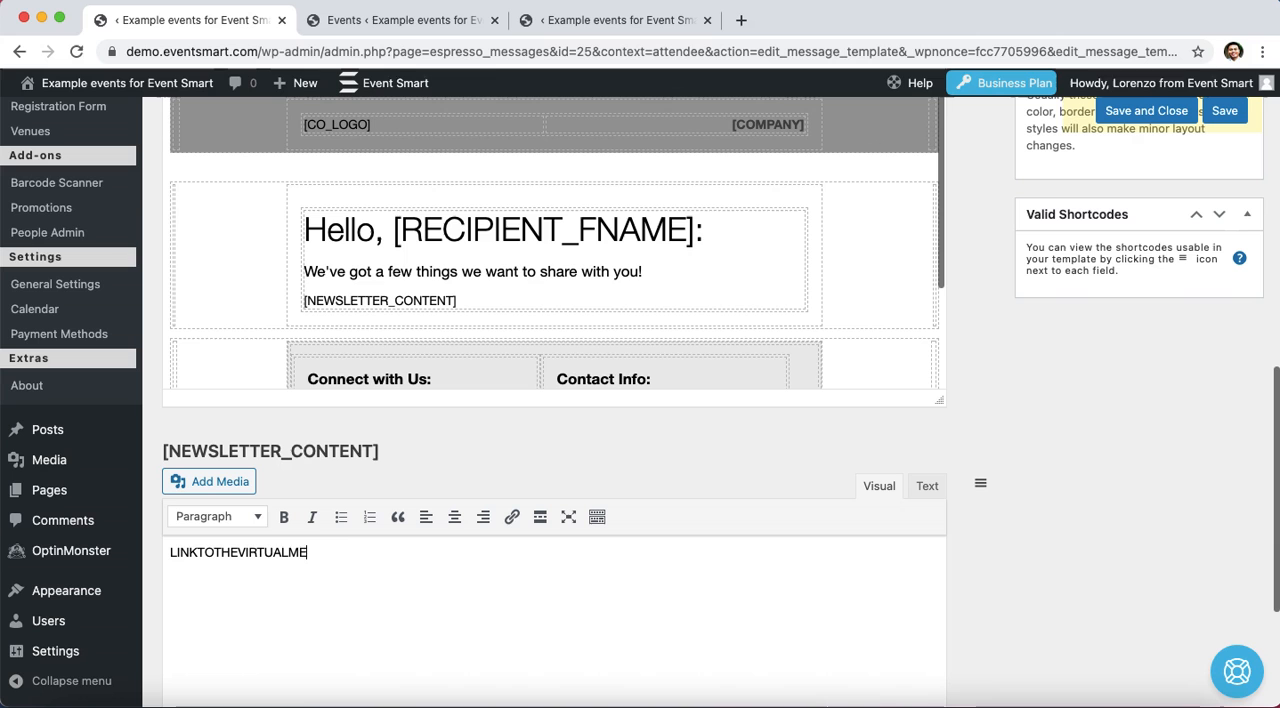
type("ETING")
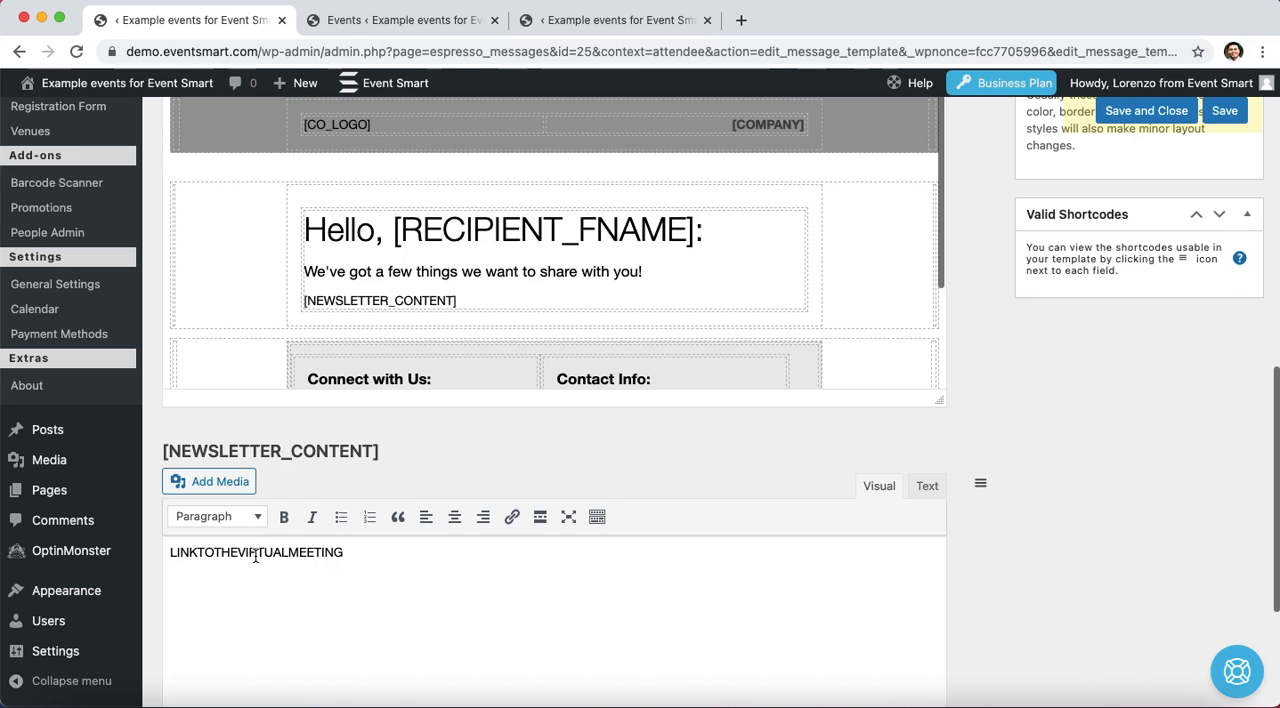
double_click(256, 552)
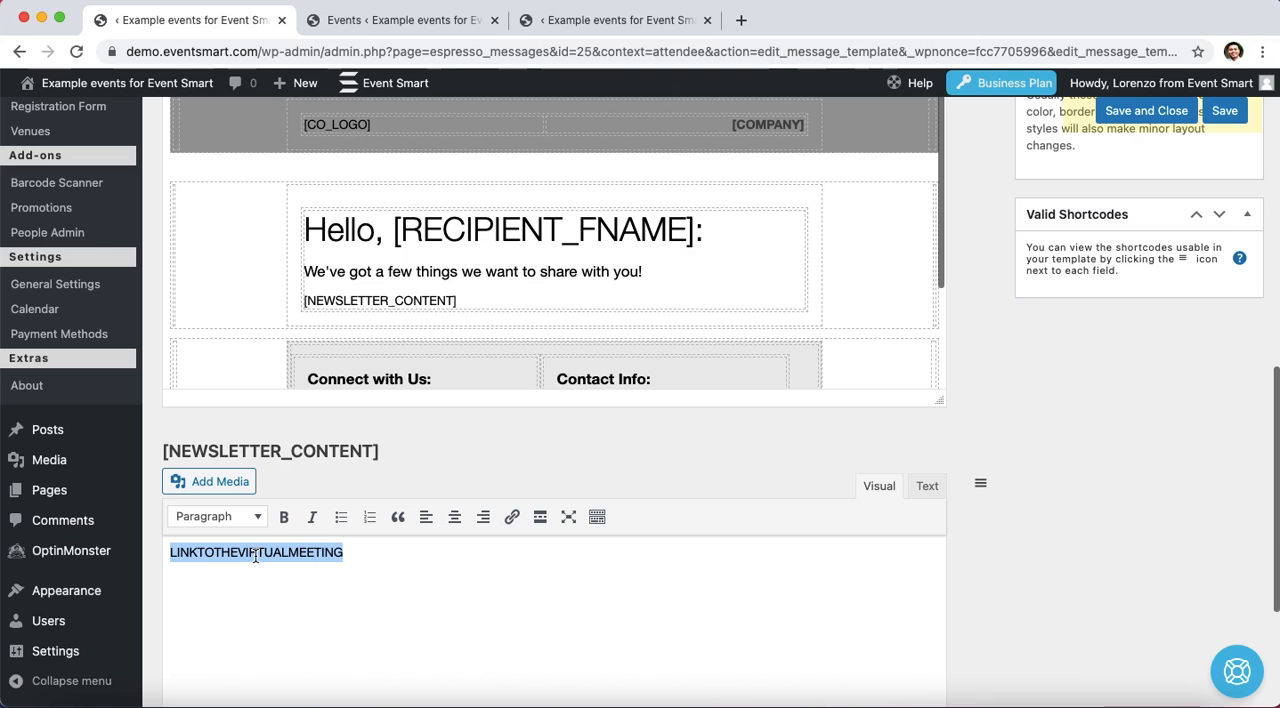
type("This content can be replaced and it will show in the generated message.")
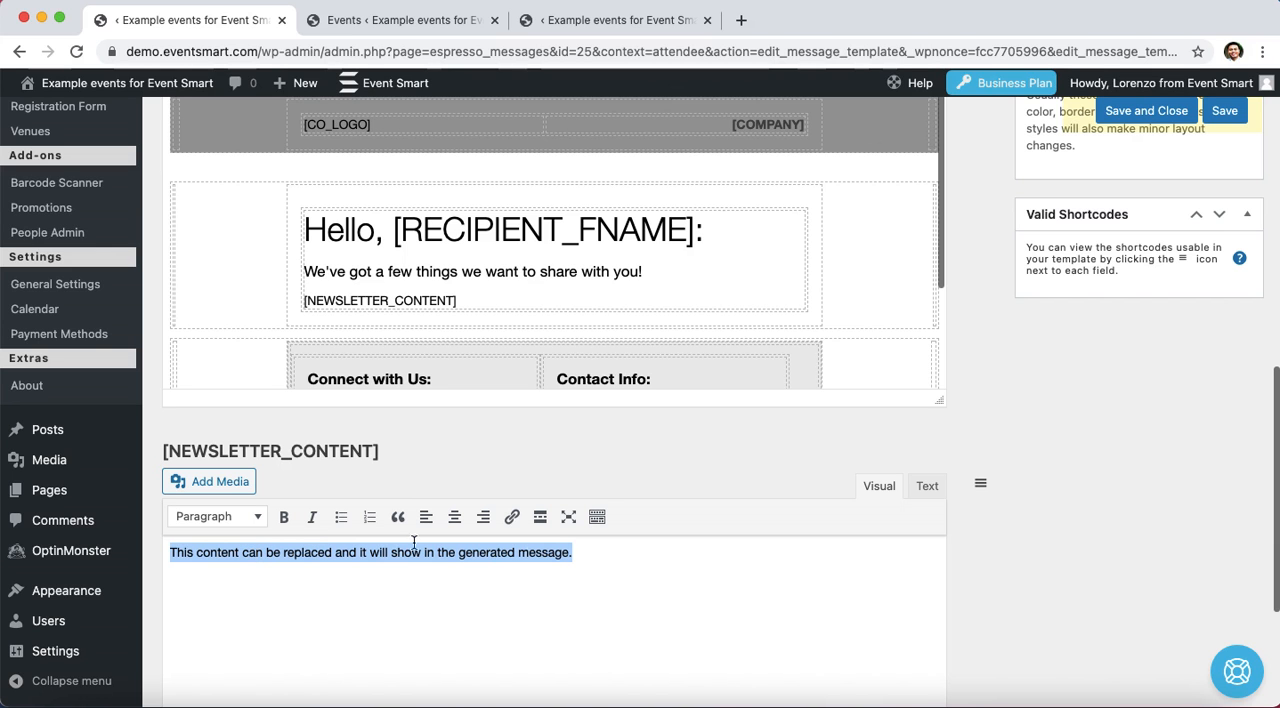
mouse_move(672, 576)
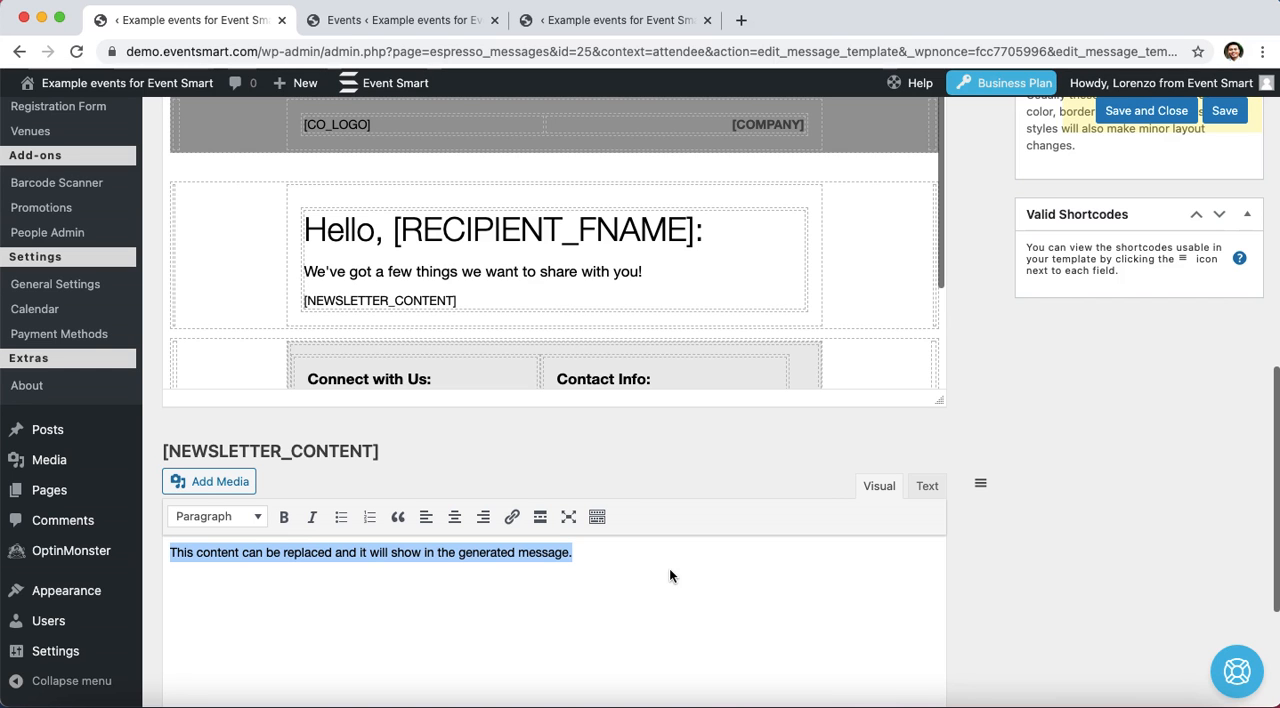
mouse_move(536, 590)
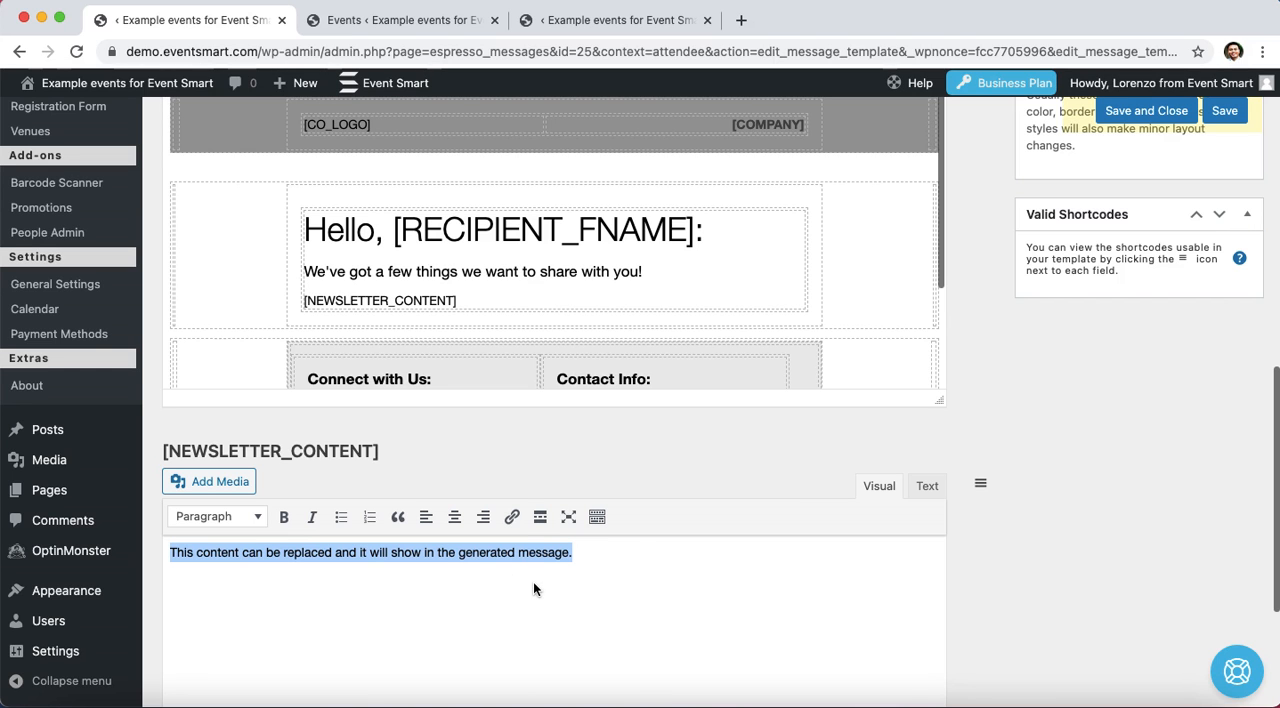
mouse_move(756, 492)
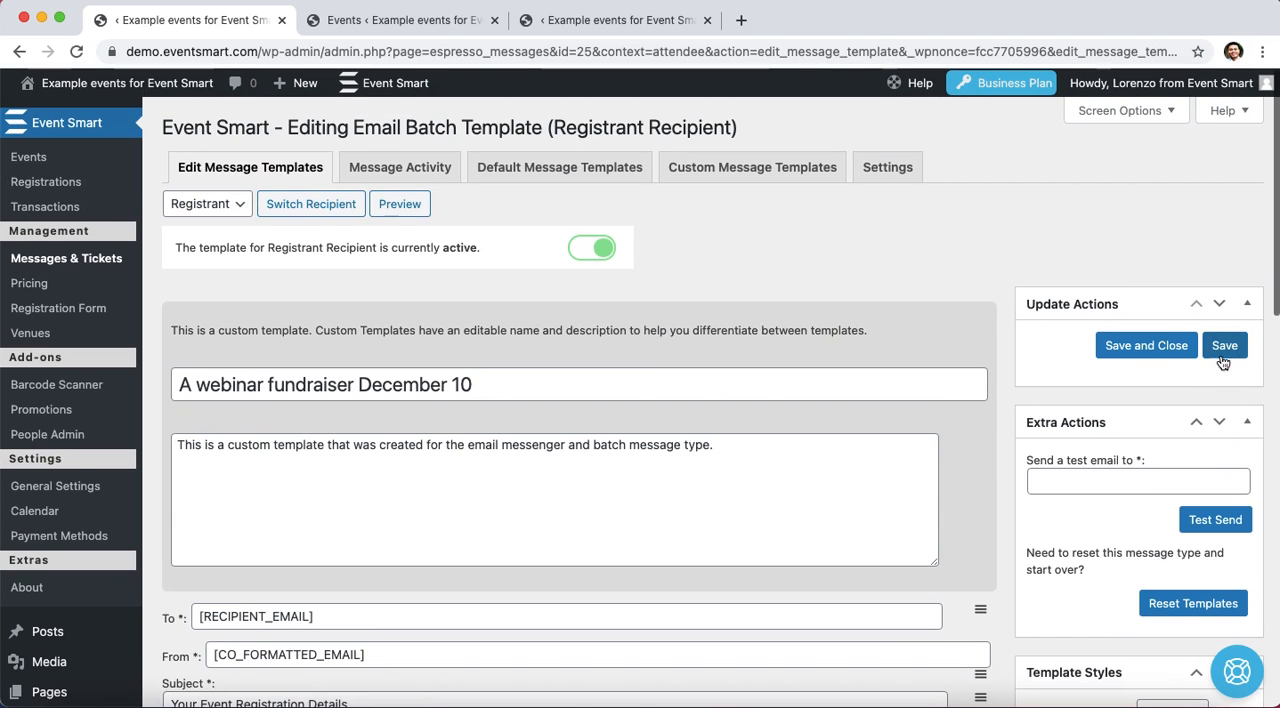
- Save the template via the Update Actions box and let the editor reload
left_click(1224, 344)
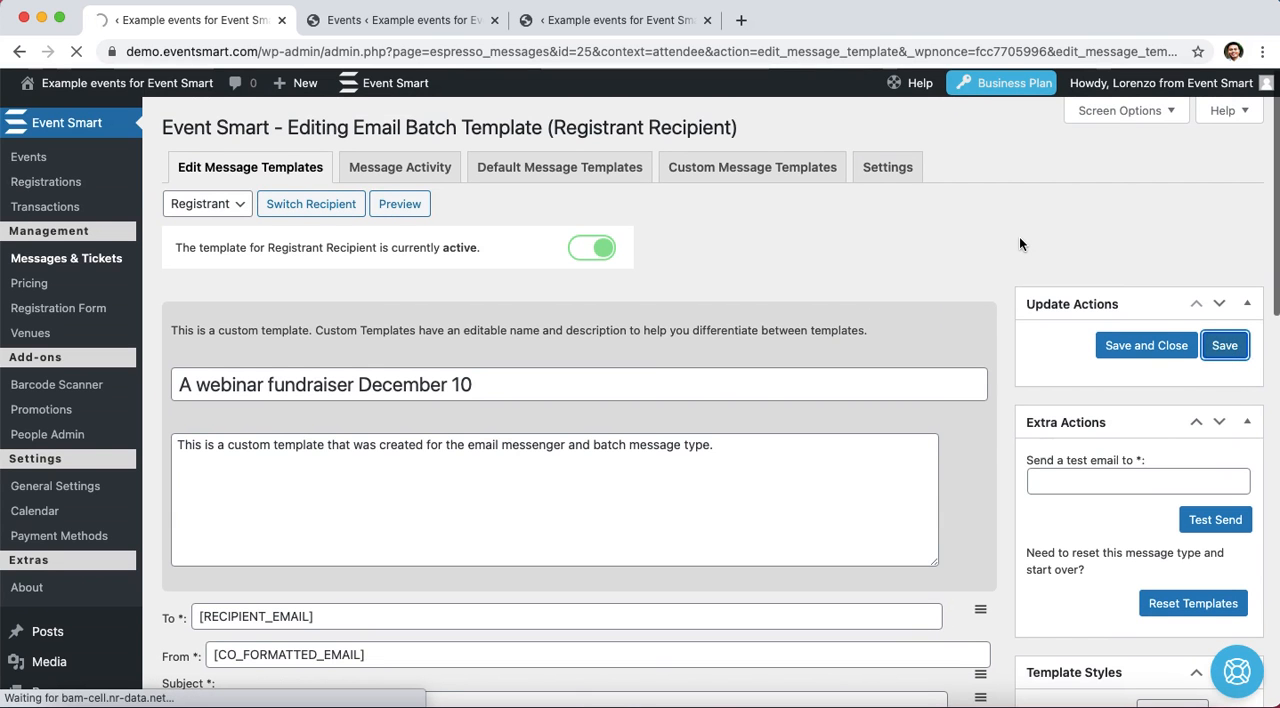
left_click(1224, 344)
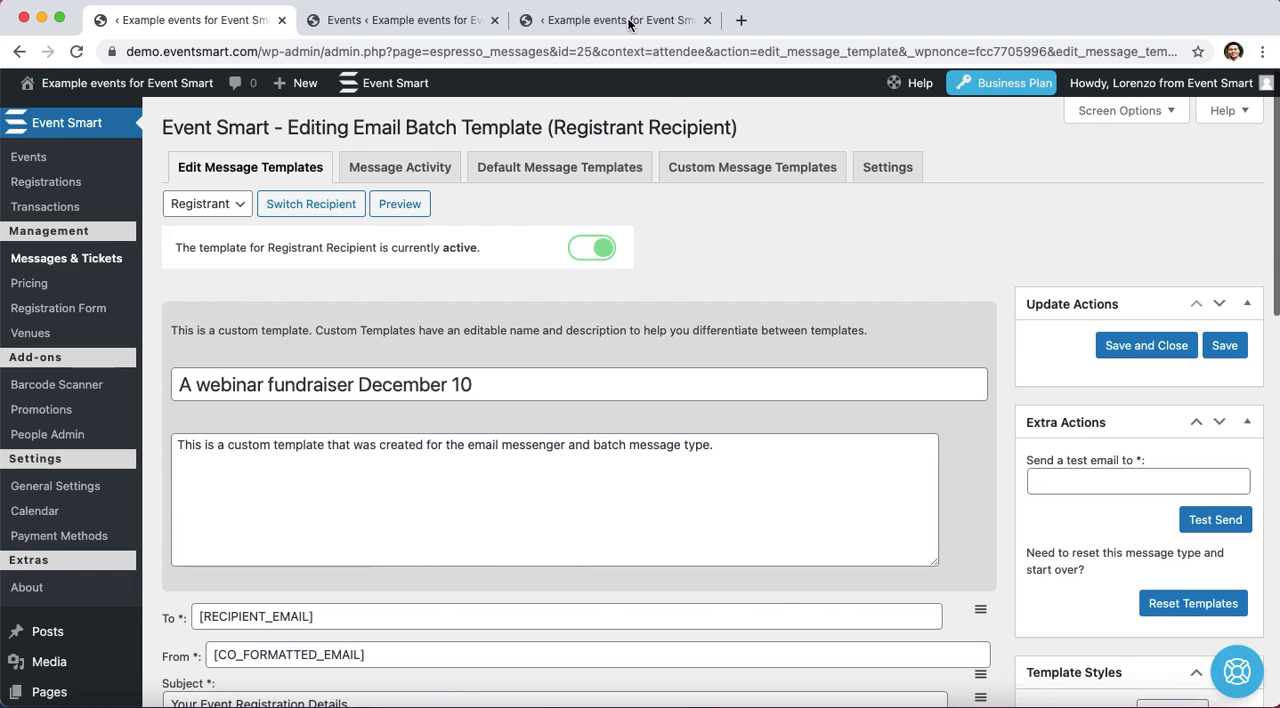
- Reload the Registrations page so Lorenzo Caum's approved registration is listed
left_click(620, 20)
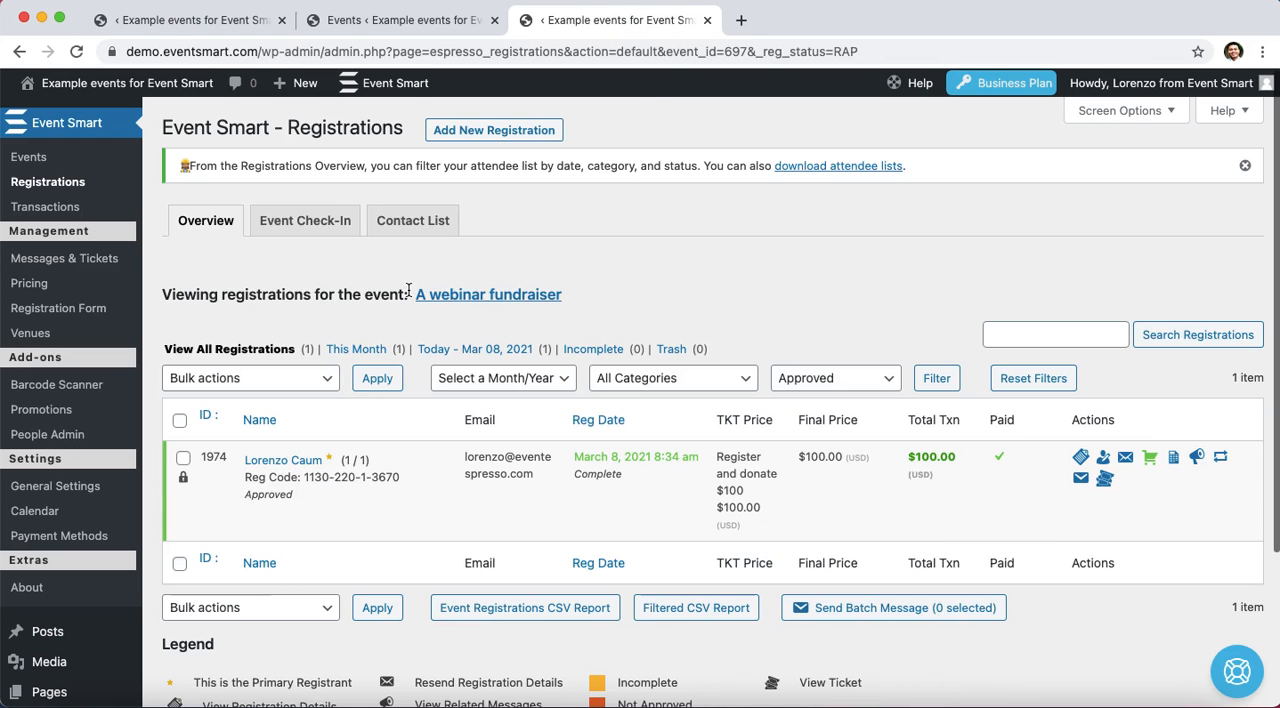
mouse_move(596, 308)
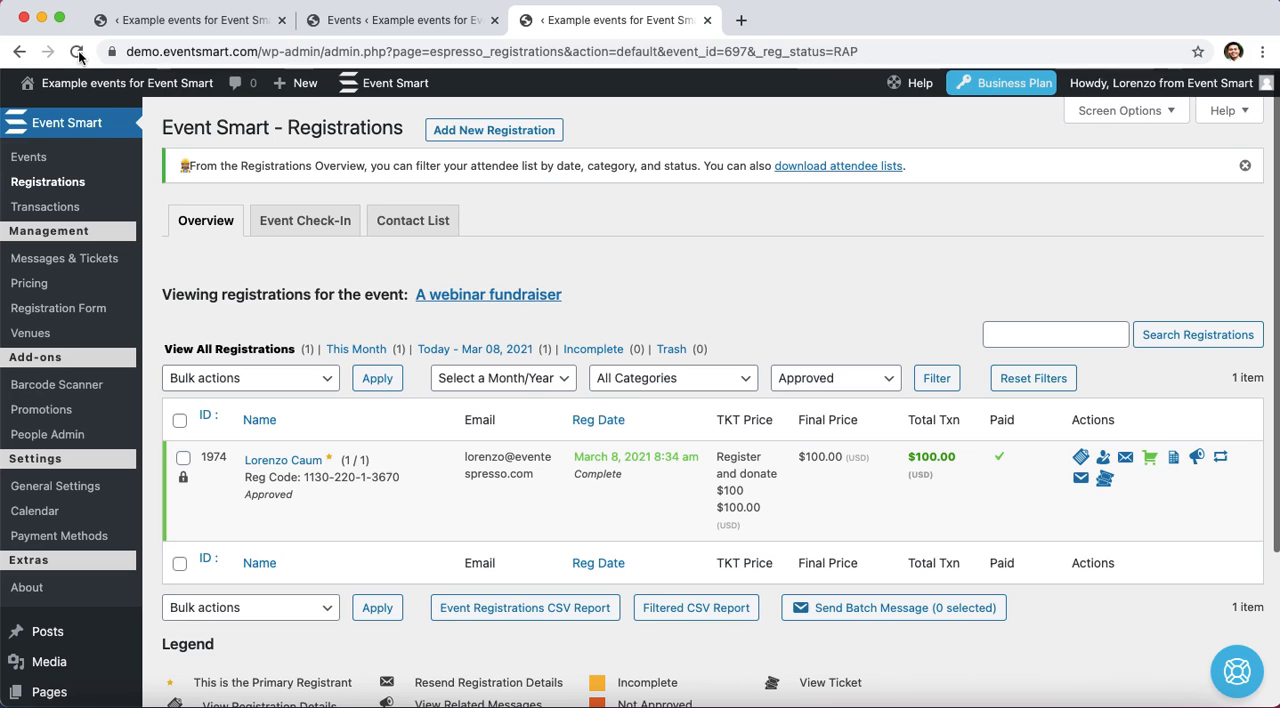
left_click(78, 52)
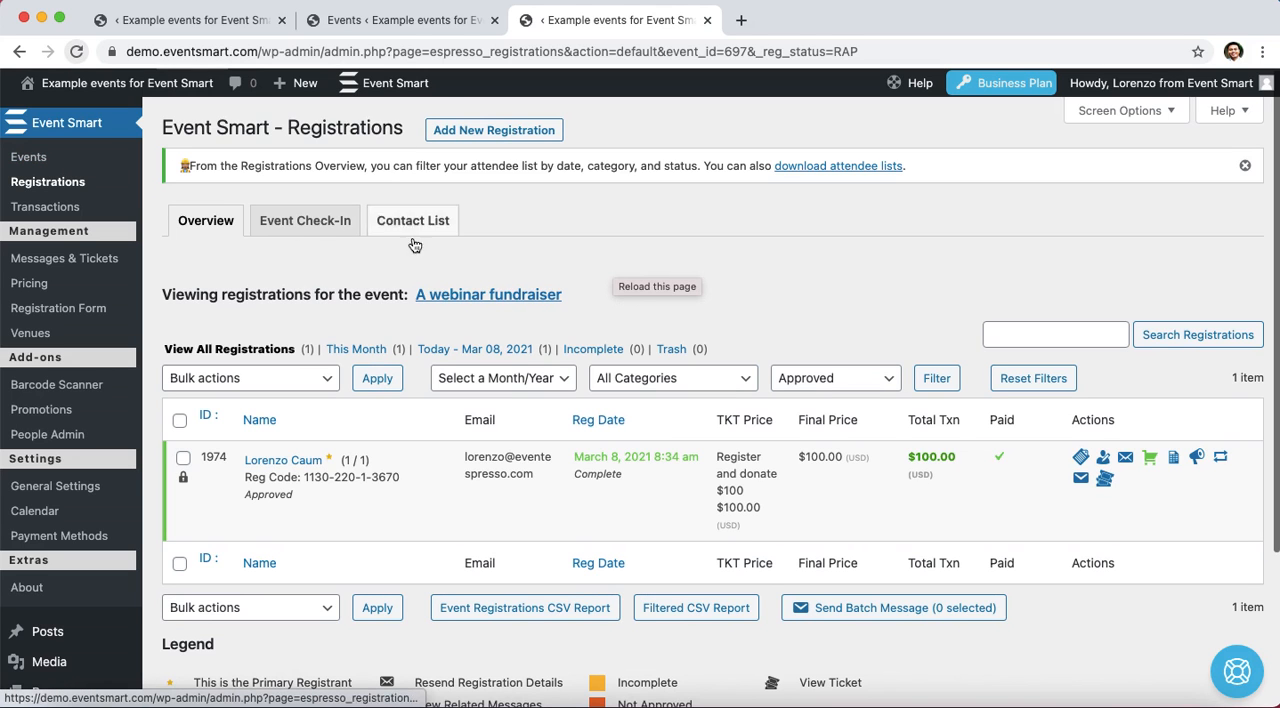
mouse_move(556, 266)
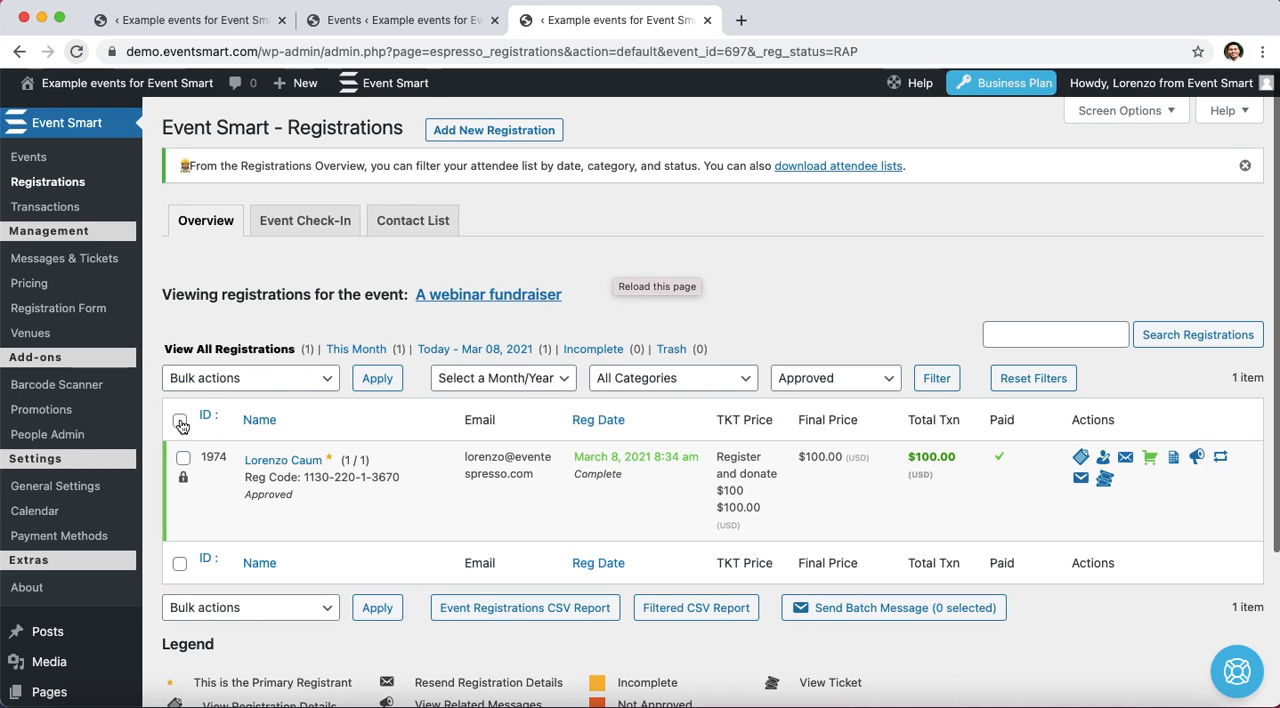
- Select all registrations and send a batch message using the 'A webinar fundraiser December 10' template
left_click(180, 420)
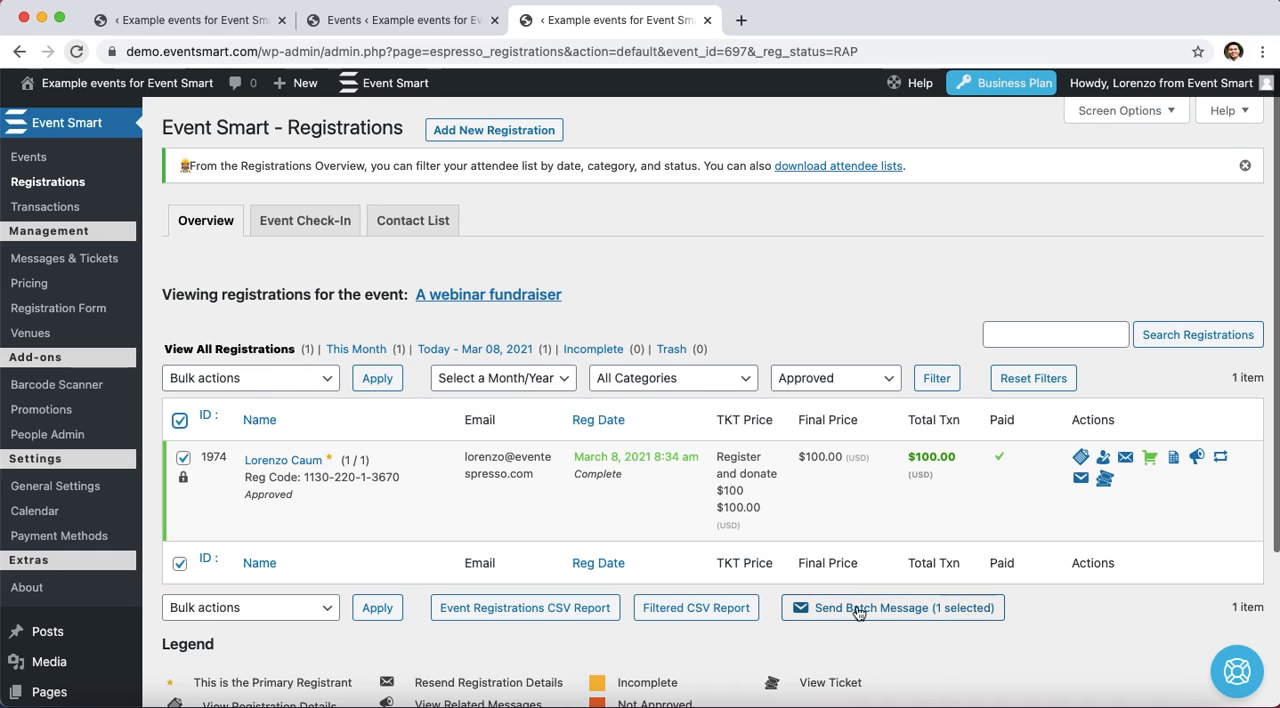
left_click(892, 608)
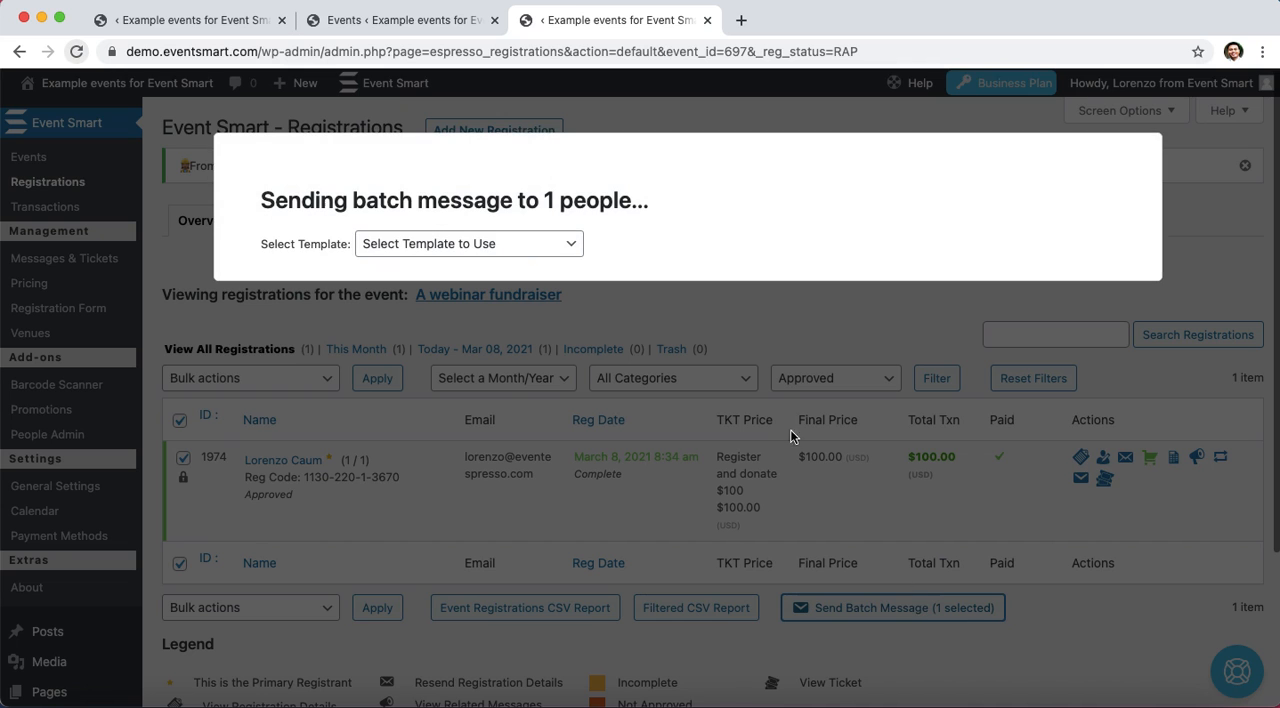
left_click(468, 242)
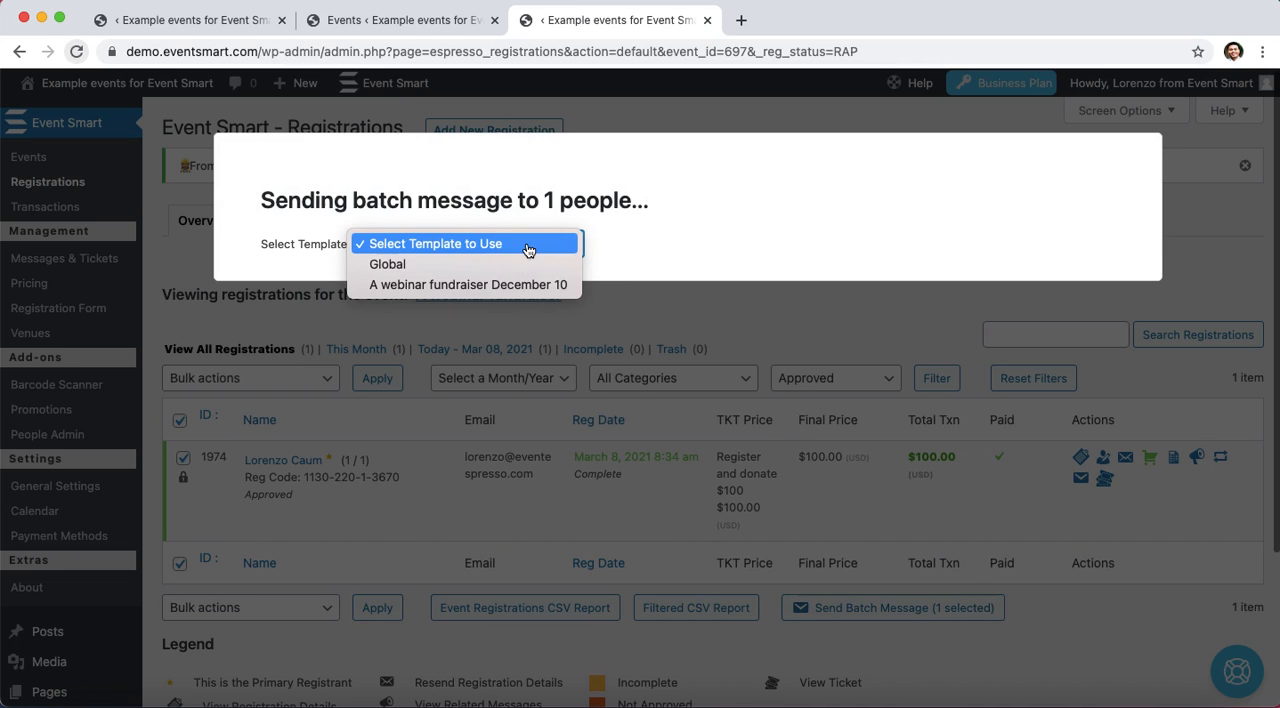
mouse_move(436, 290)
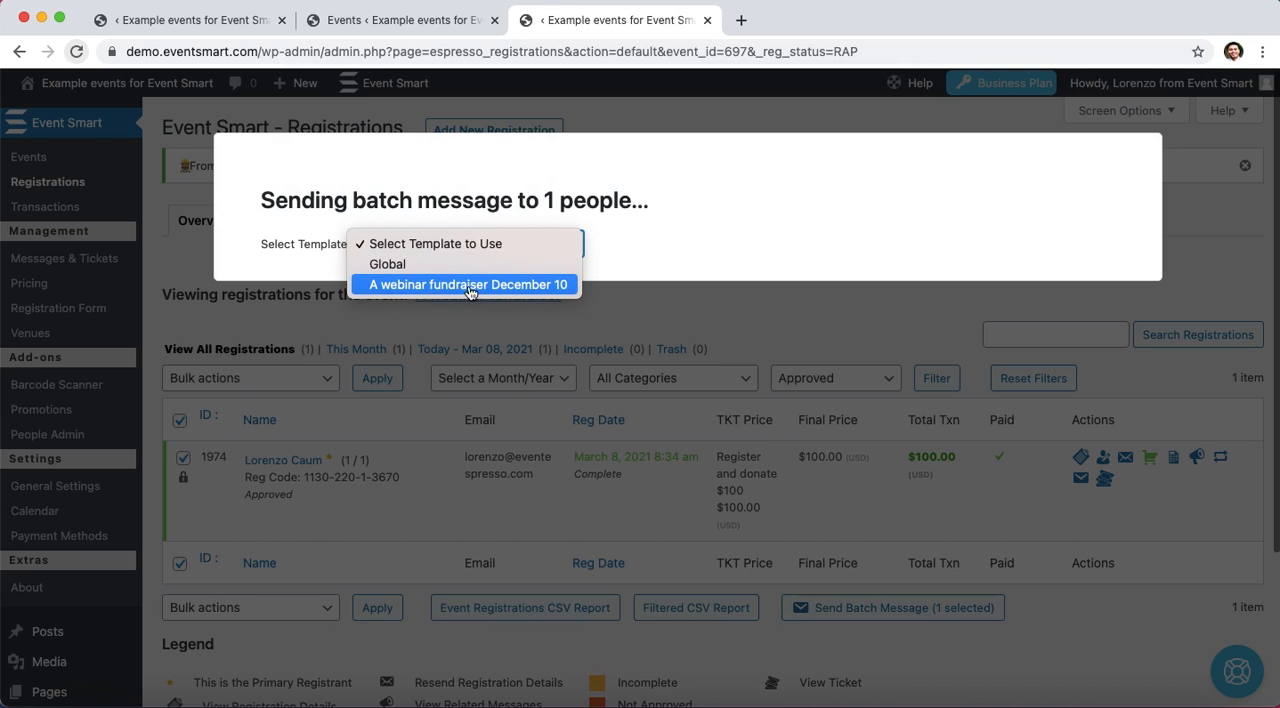
left_click(468, 284)
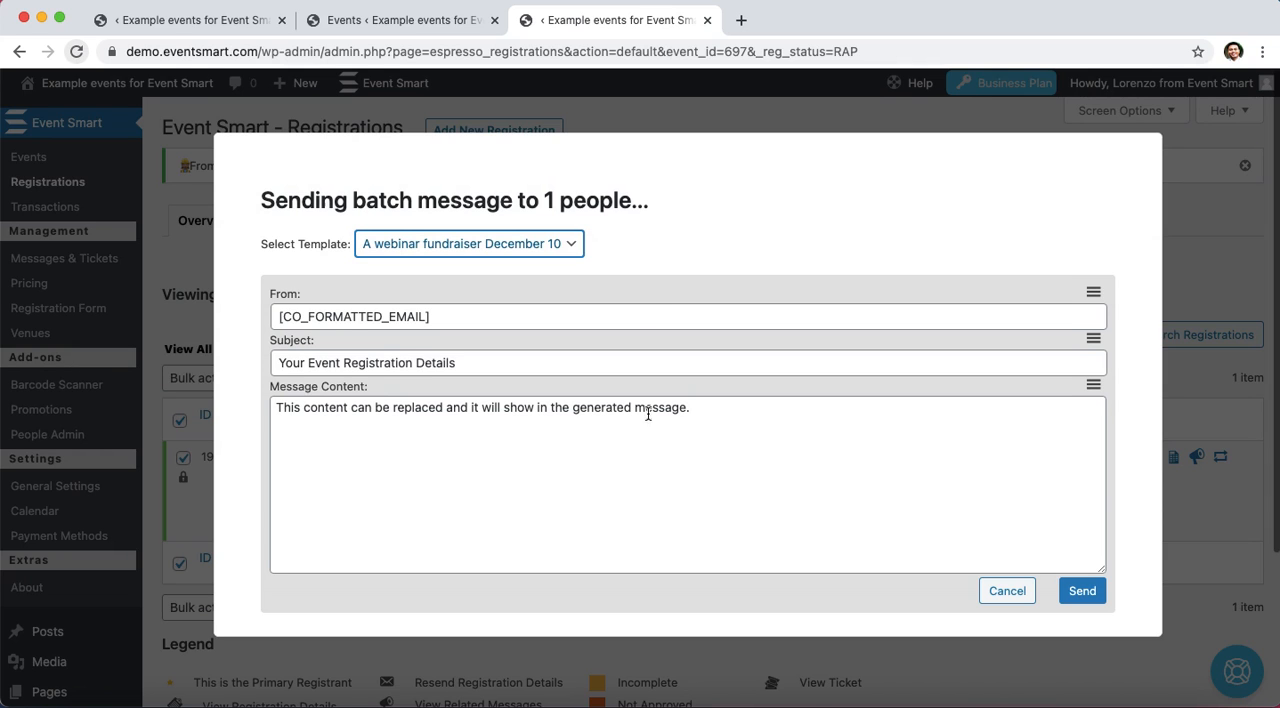
mouse_move(534, 410)
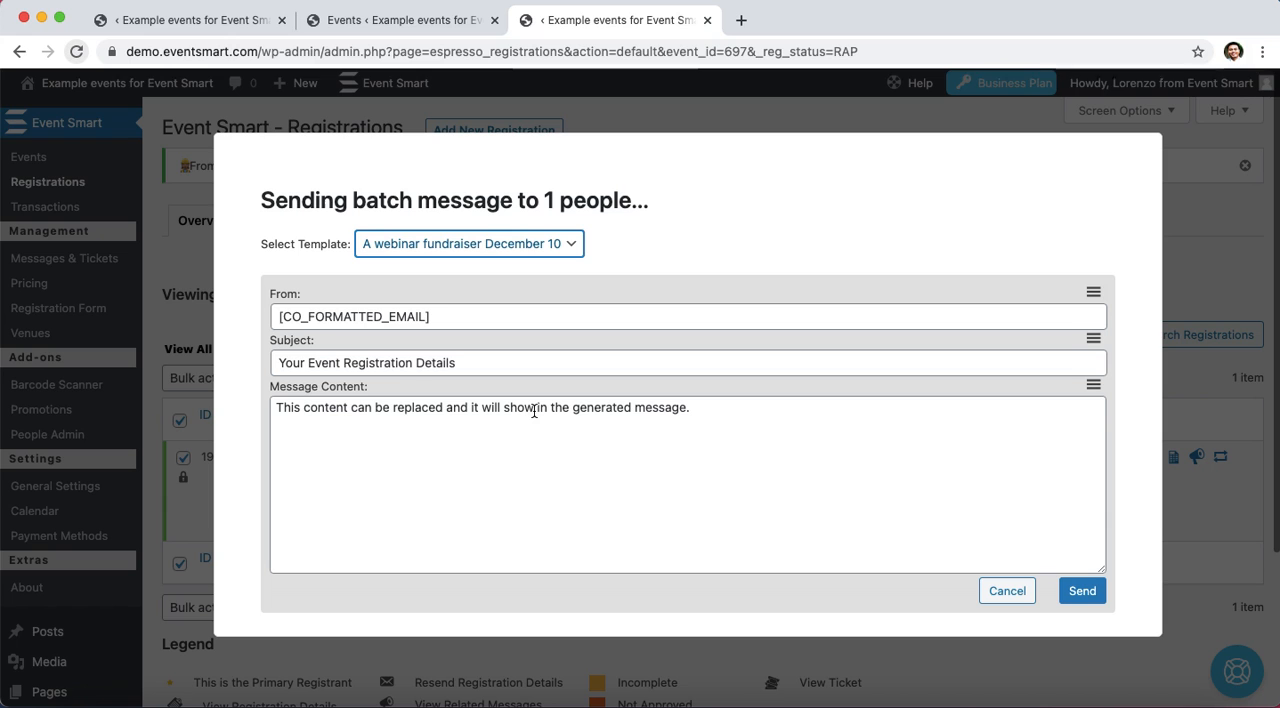
mouse_move(462, 418)
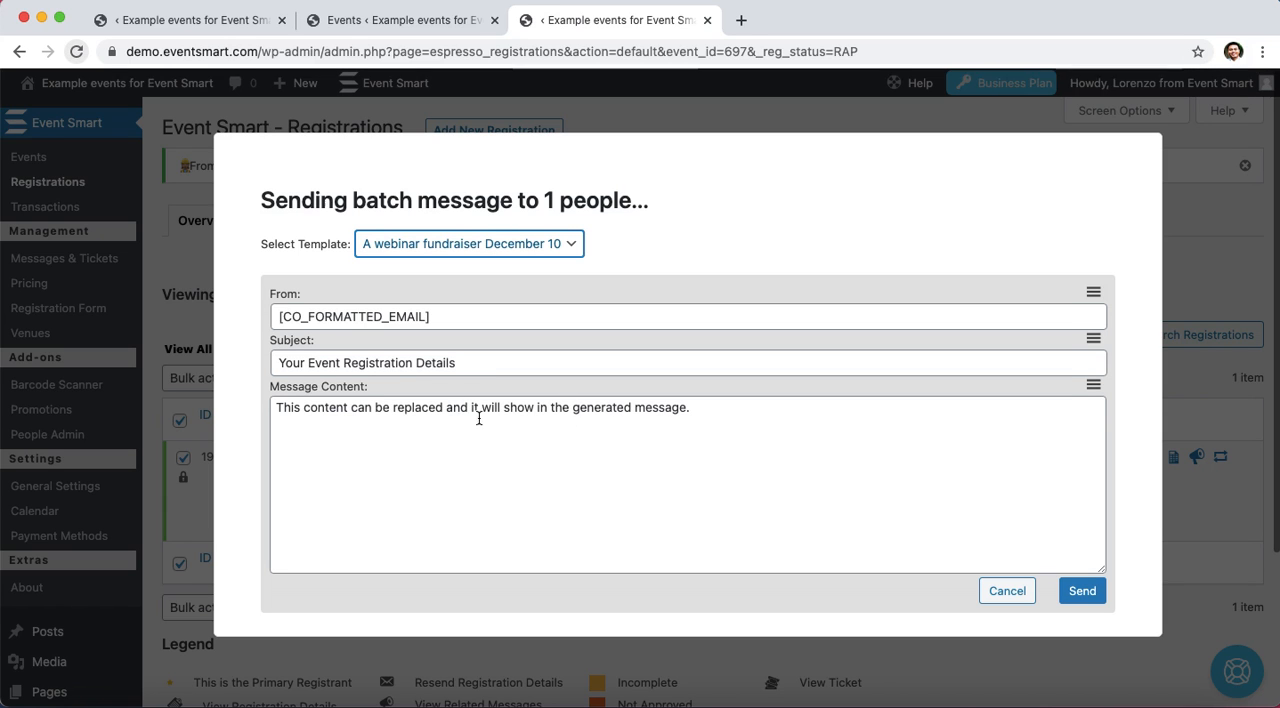
mouse_move(1038, 532)
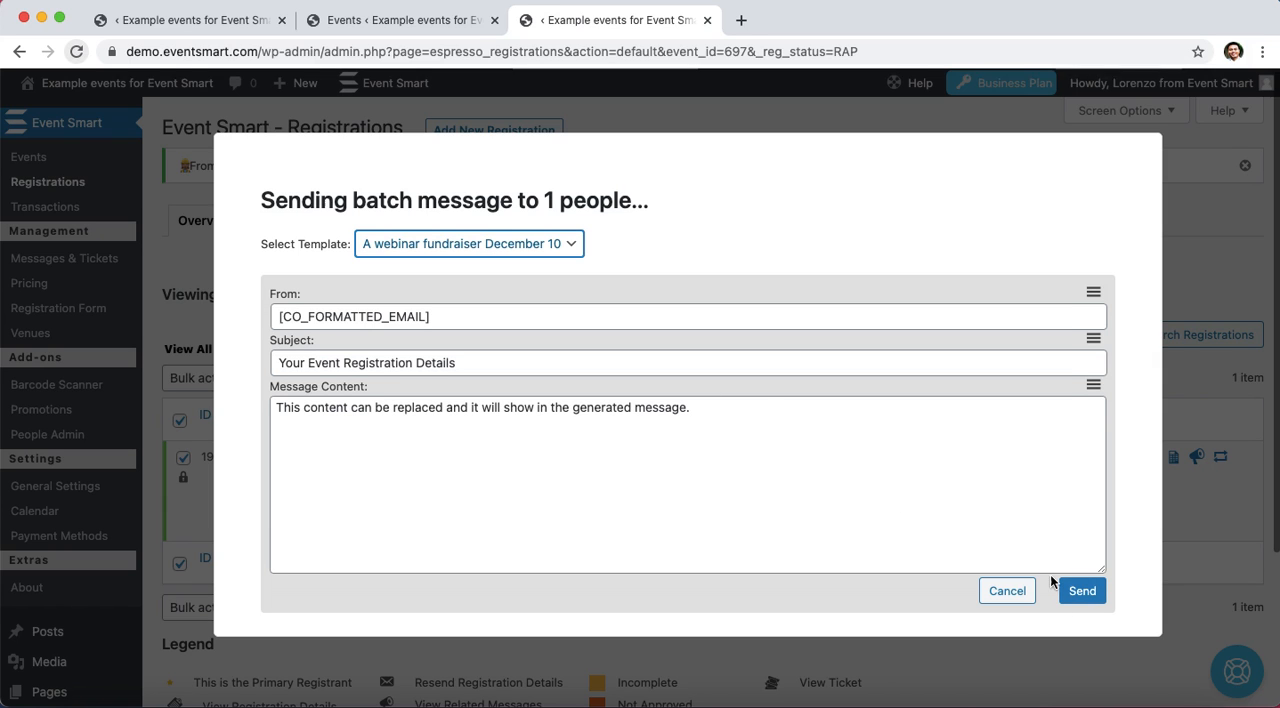
mouse_move(666, 430)
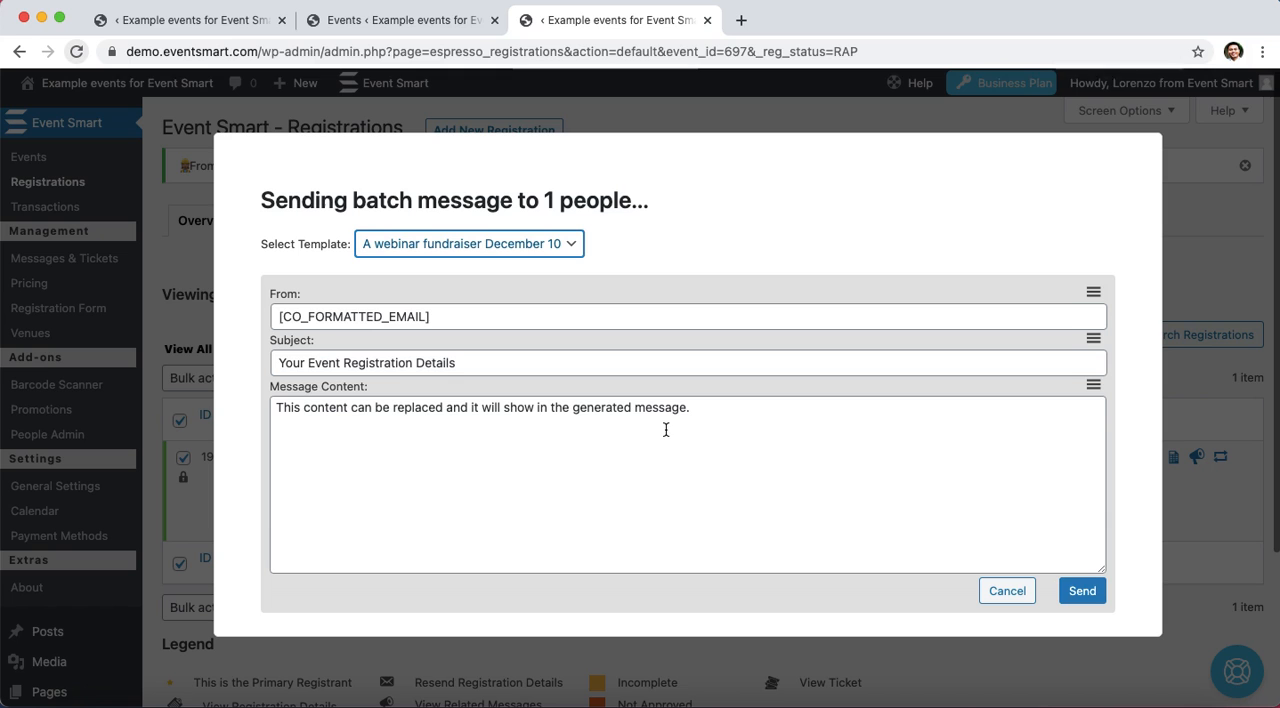